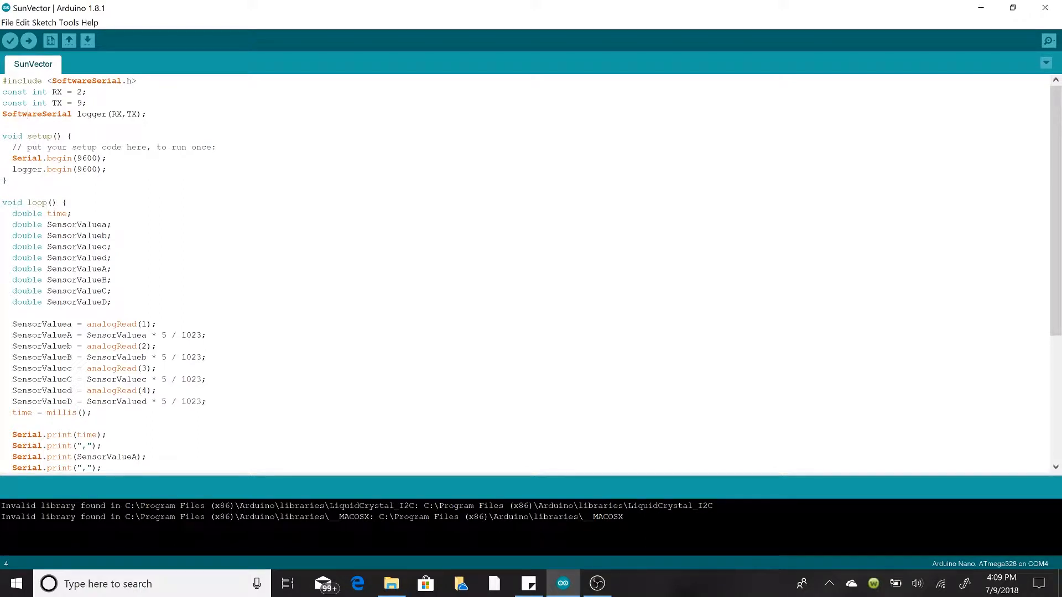
Step: Highlight the RX and TX pin definitions near the top of the script
{"action": "left_click", "coordinate": [24, 114]}
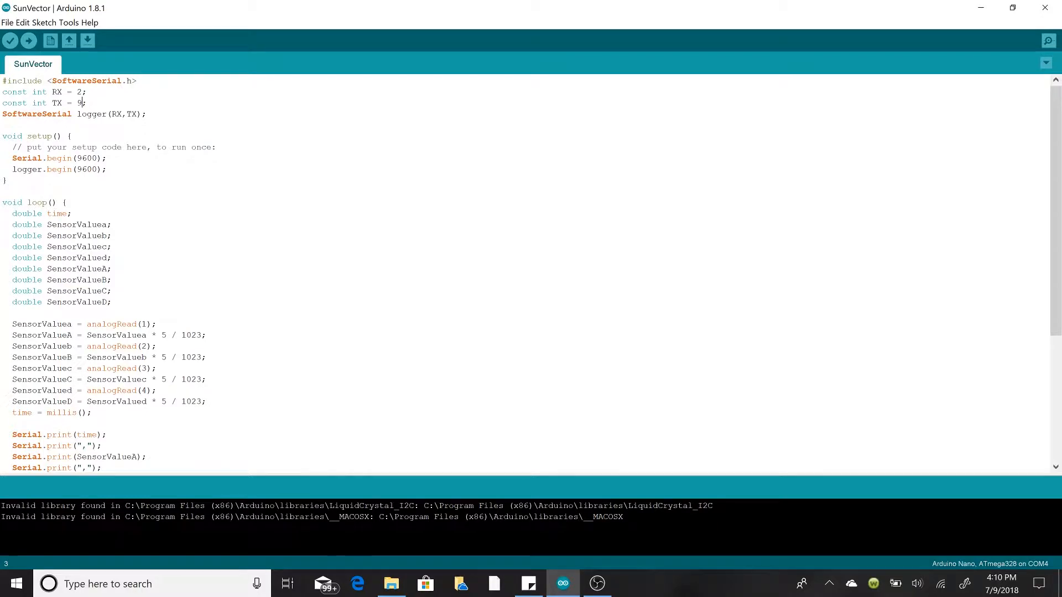
{"action": "left_click_drag", "start_coordinate": [52, 91], "coordinate": [87, 103]}
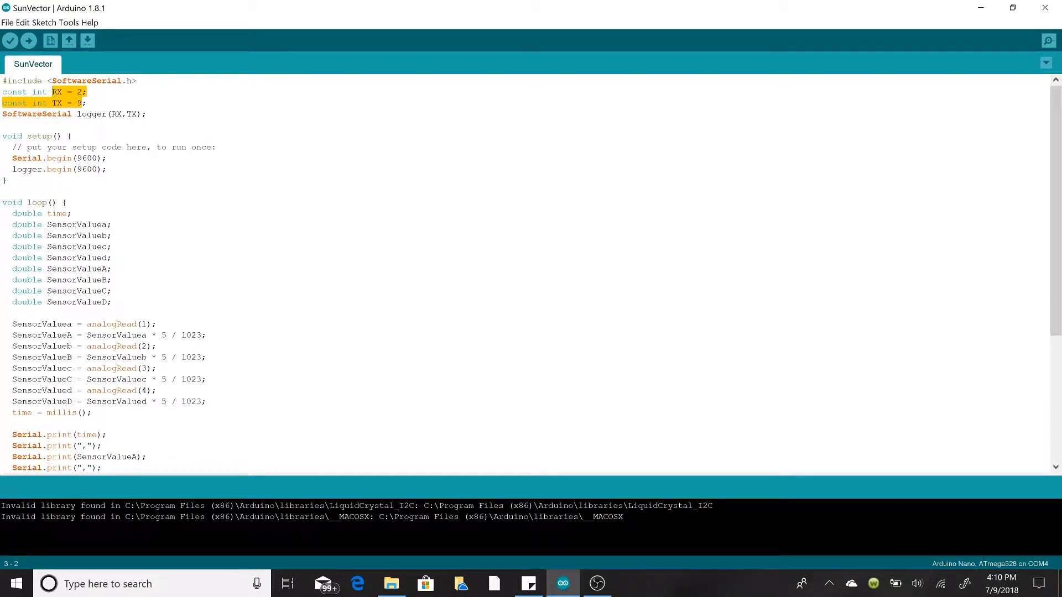
{"action": "left_click", "coordinate": [78, 114]}
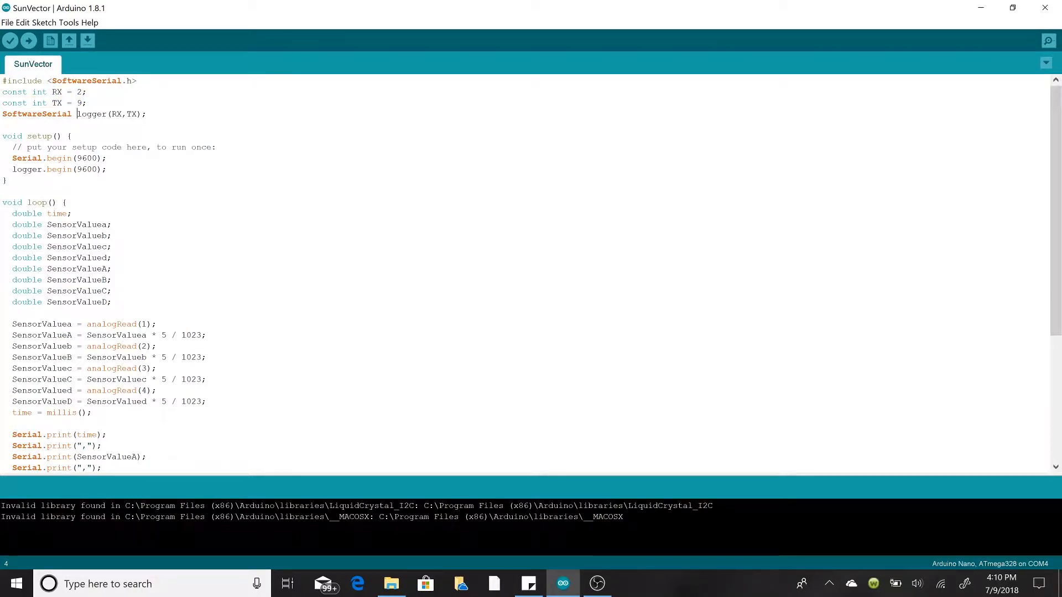
{"action": "left_click", "coordinate": [135, 114]}
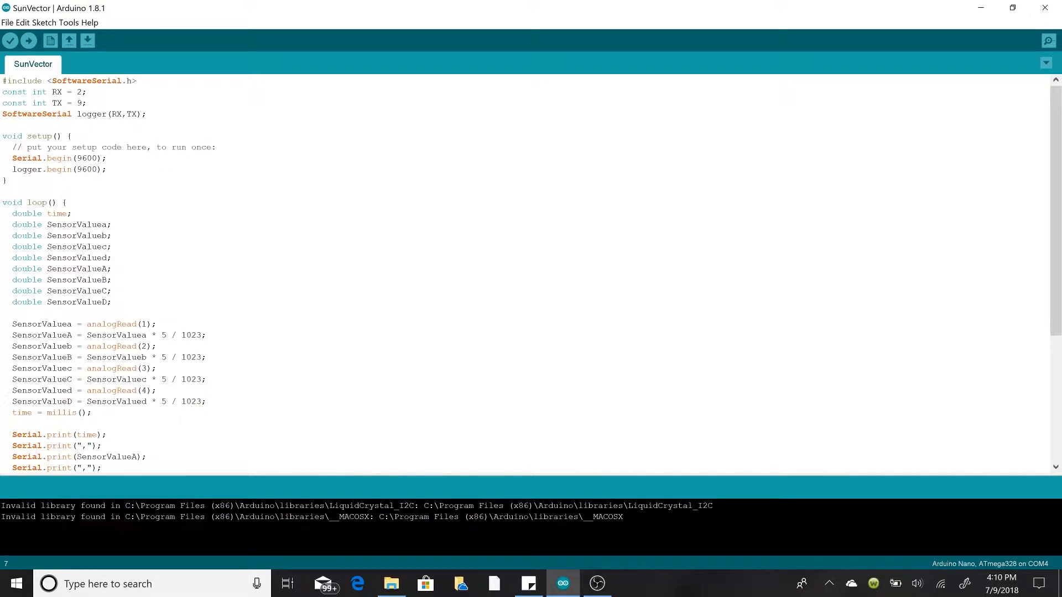
Step: Select and click on code lines in the upper part of SunVector.m
{"action": "double_click", "coordinate": [60, 157]}
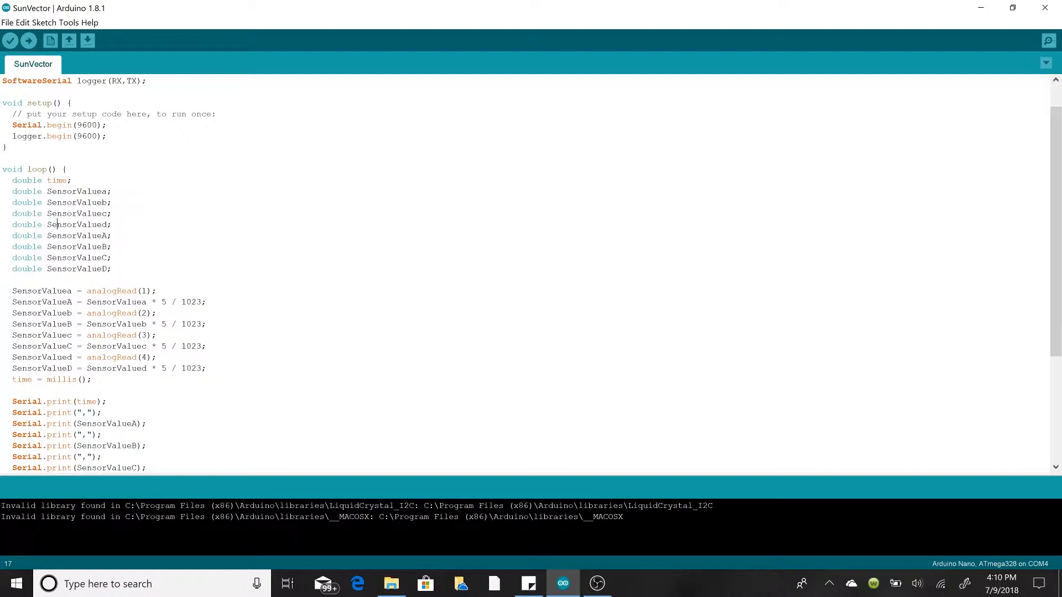
{"action": "double_click", "coordinate": [57, 180]}
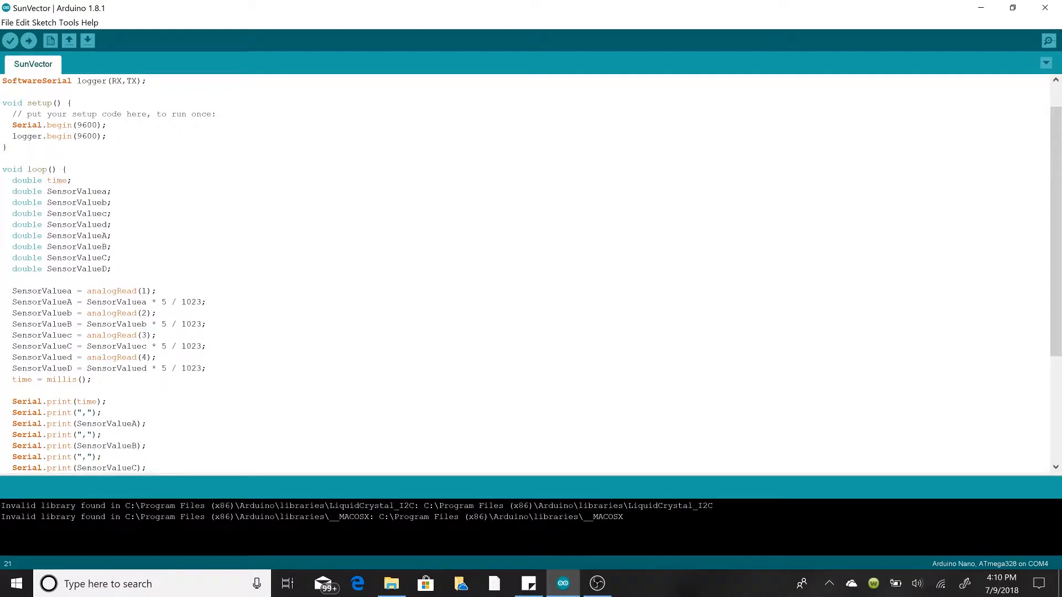
{"action": "left_click", "coordinate": [81, 269]}
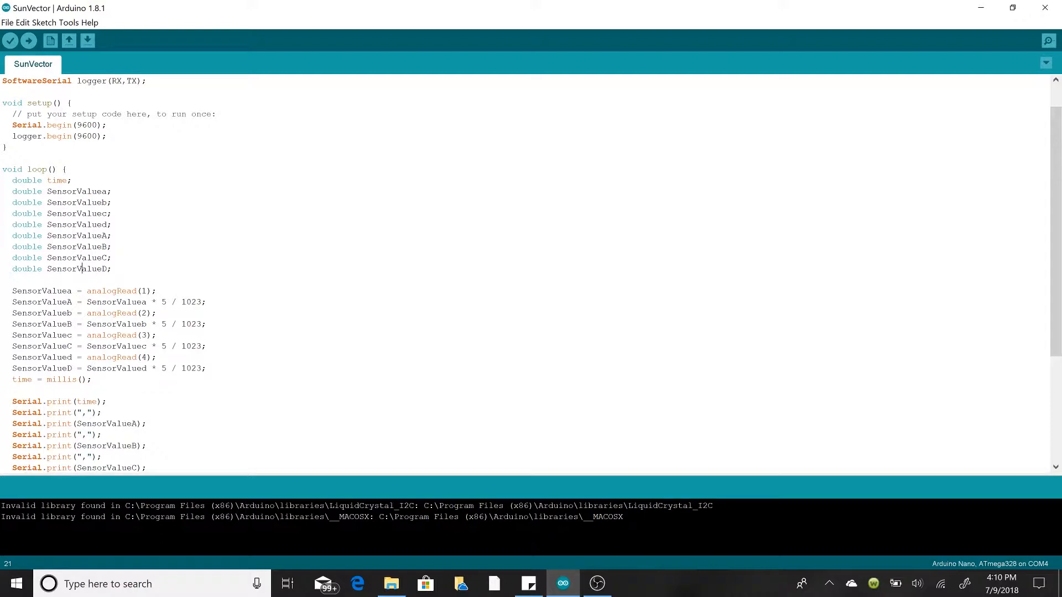
{"action": "left_click", "coordinate": [68, 380]}
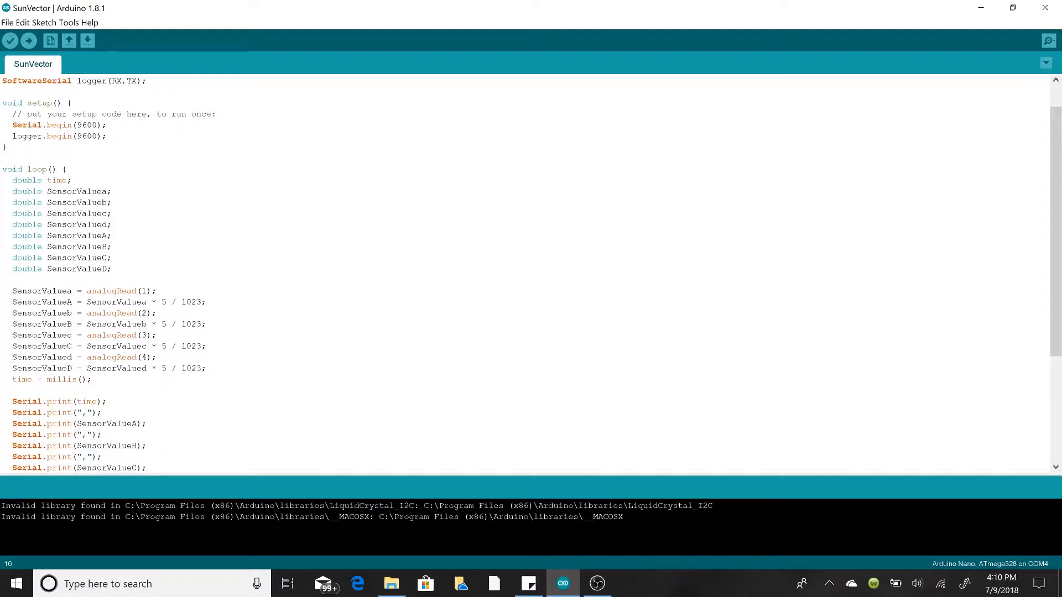
{"action": "left_click", "coordinate": [81, 268]}
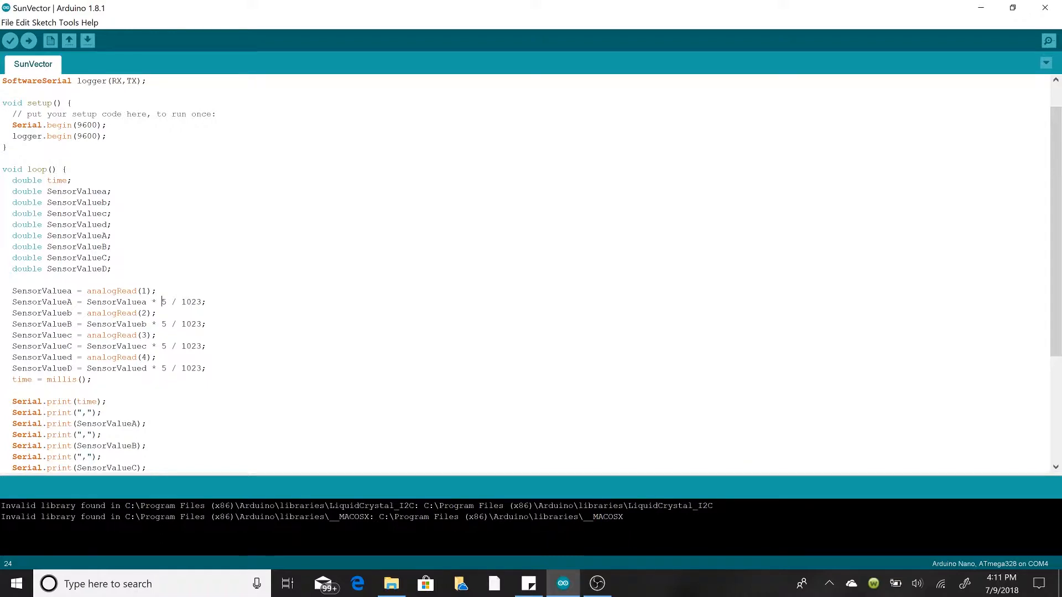
Step: Select a block of code lines and press Enter over the selection
{"action": "left_click_drag", "start_coordinate": [47, 301], "coordinate": [87, 367]}
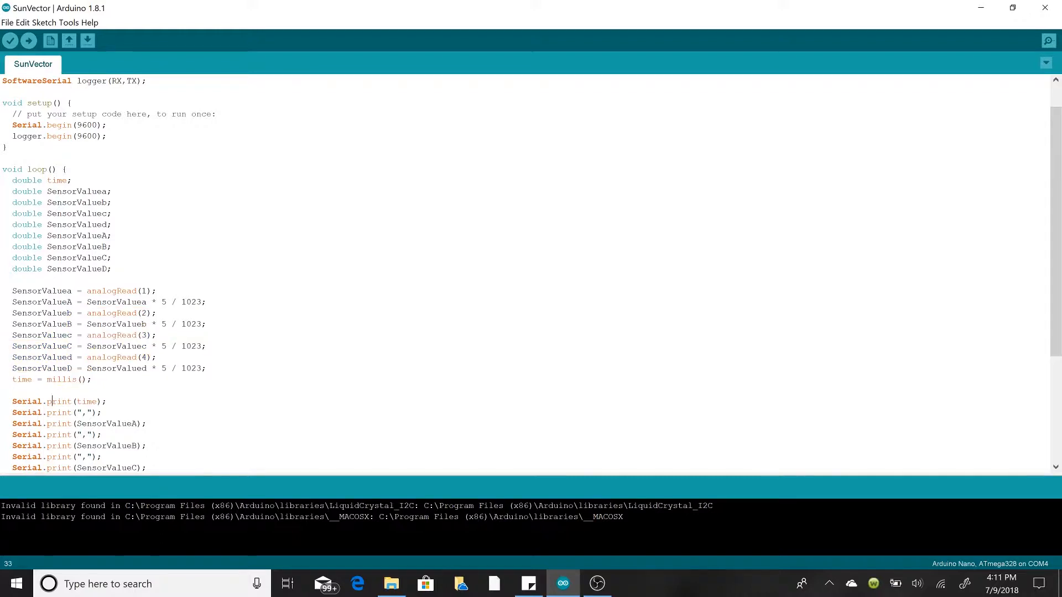
{"action": "scroll", "scroll_direction": "down", "scroll_amount": 3}
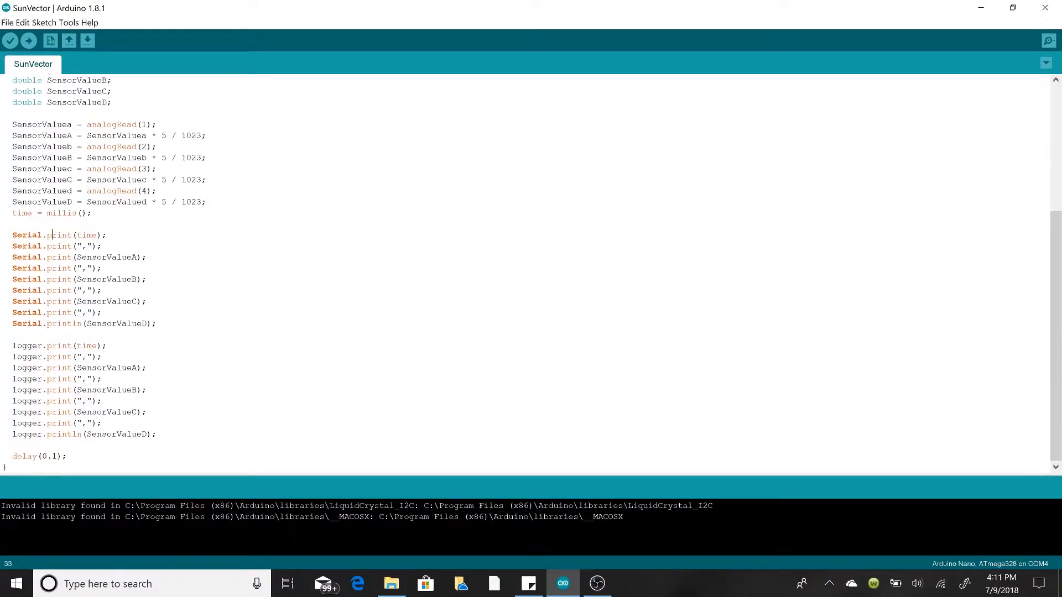
{"action": "left_click_drag", "start_coordinate": [78, 411], "coordinate": [157, 434]}
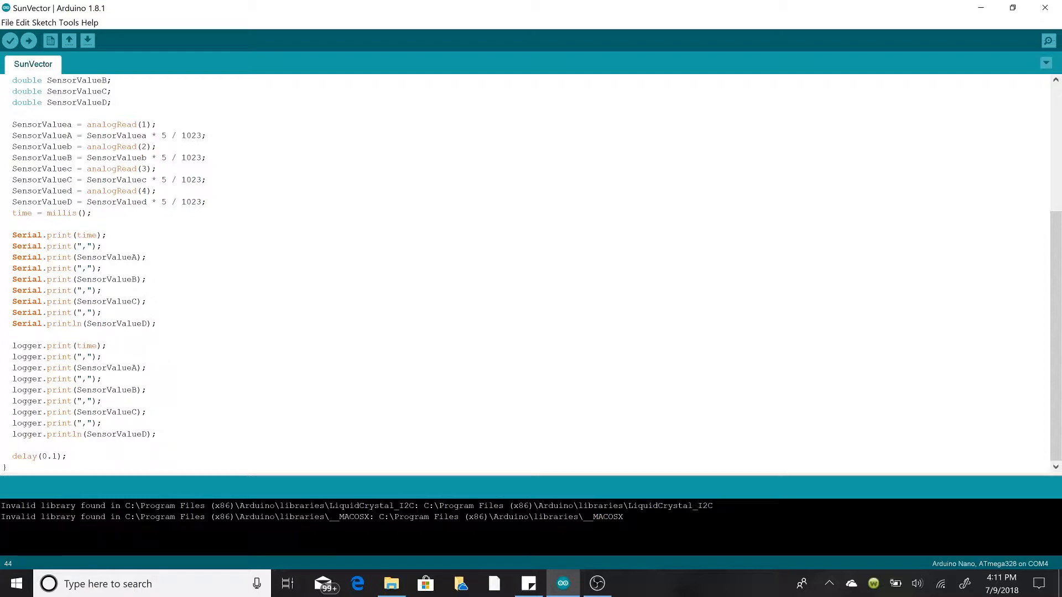
{"action": "key", "text": "Enter"}
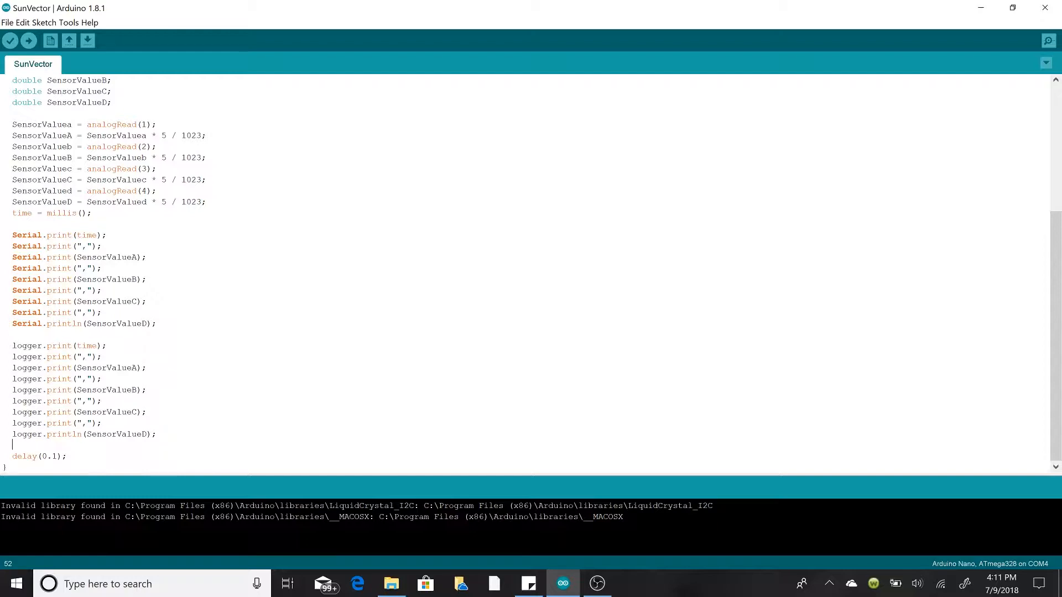
{"action": "scroll", "scroll_direction": "up", "scroll_amount": 3}
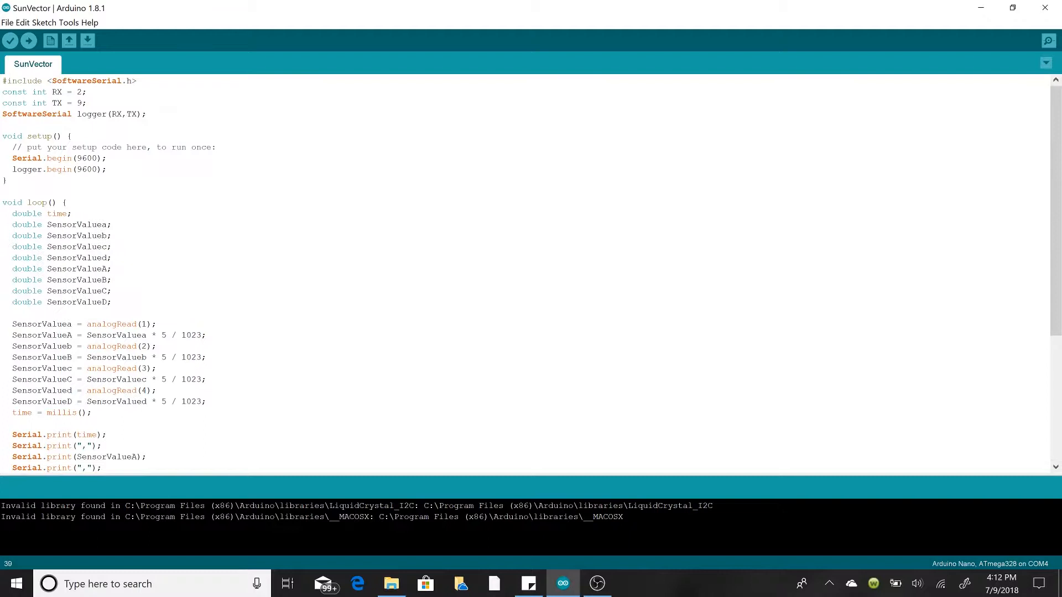
{"action": "left_click", "coordinate": [529, 584]}
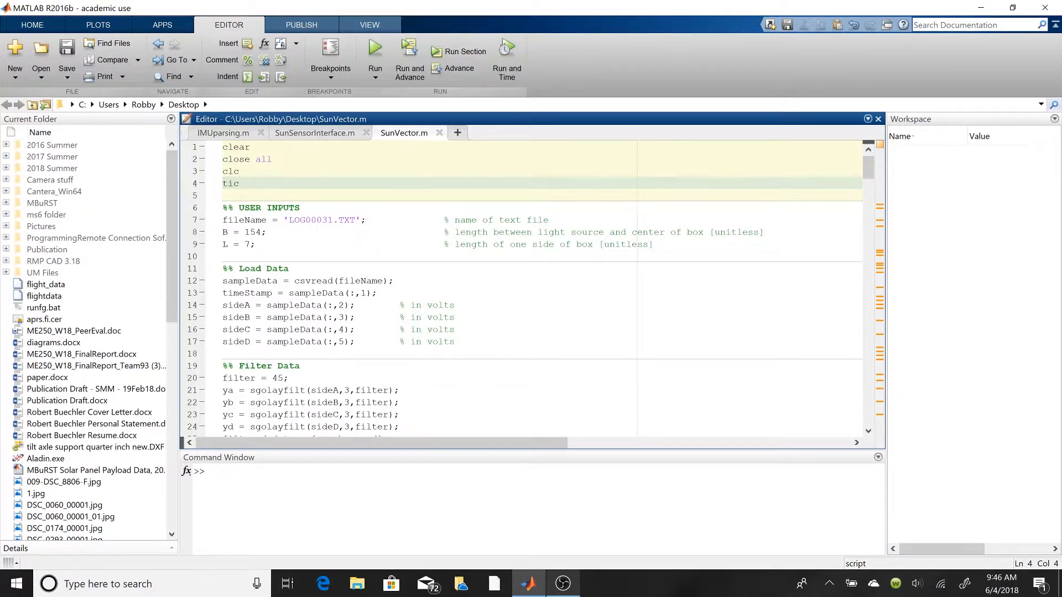
Step: Scroll down through the script, clicking into several code lines
{"action": "left_click", "coordinate": [234, 183]}
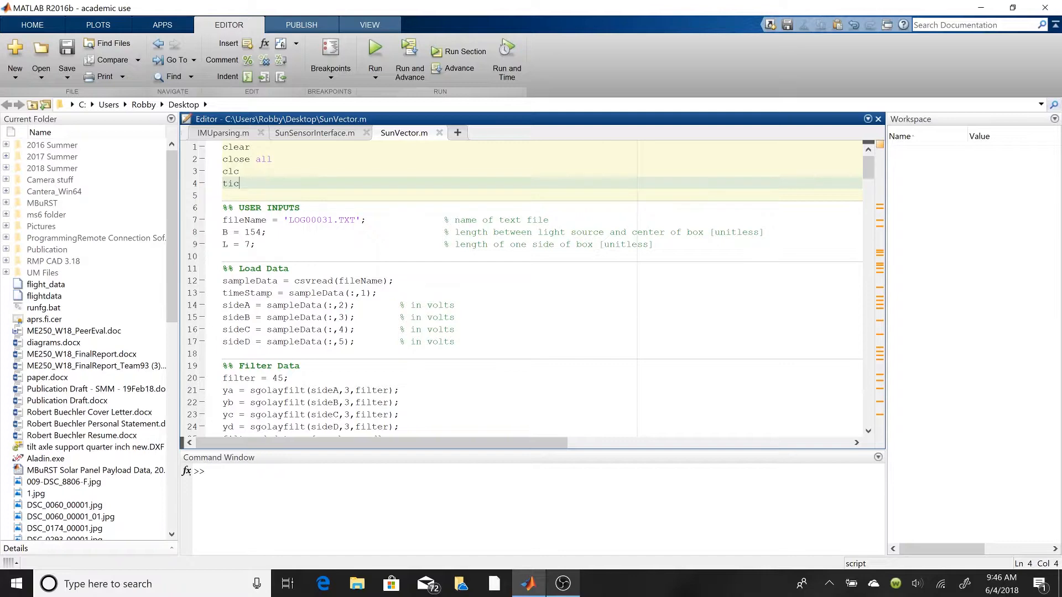
{"action": "left_click", "coordinate": [266, 232]}
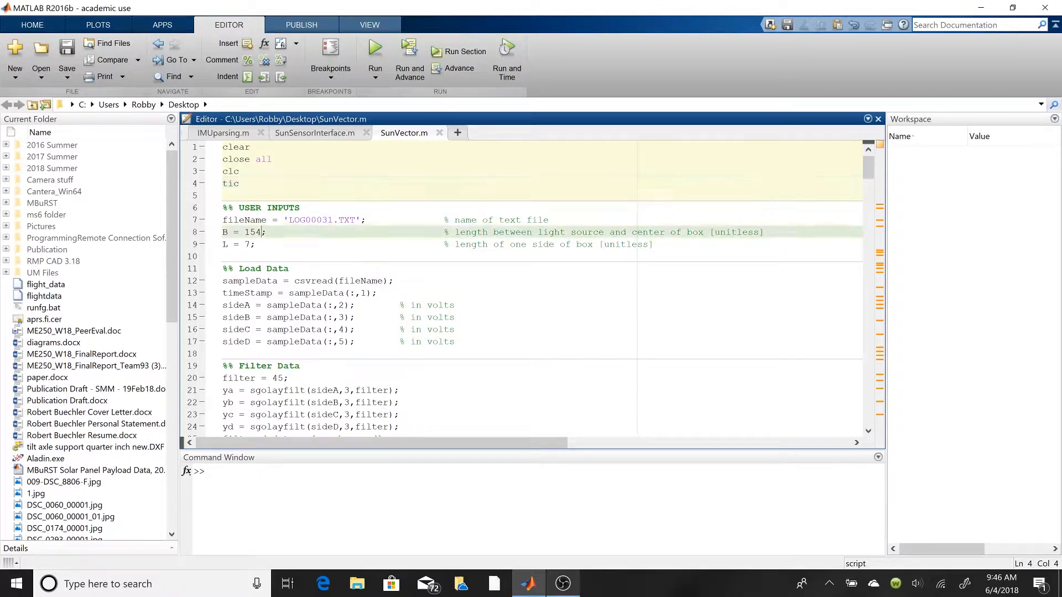
{"action": "scroll", "scroll_direction": "down", "scroll_amount": 3}
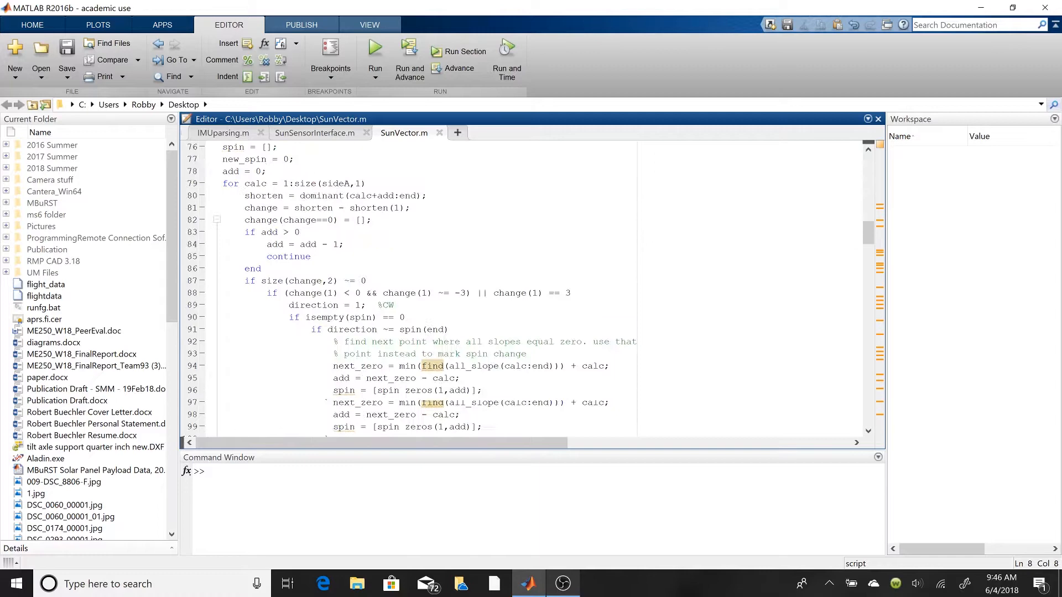
{"action": "scroll", "scroll_direction": "down", "scroll_amount": 3}
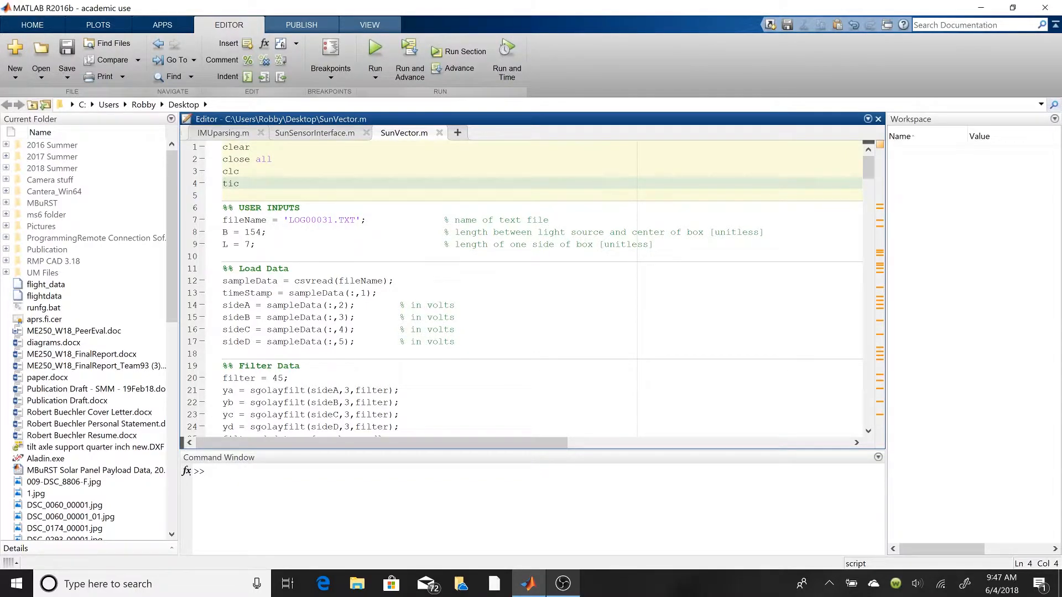
{"action": "scroll", "scroll_direction": "down", "scroll_amount": 3}
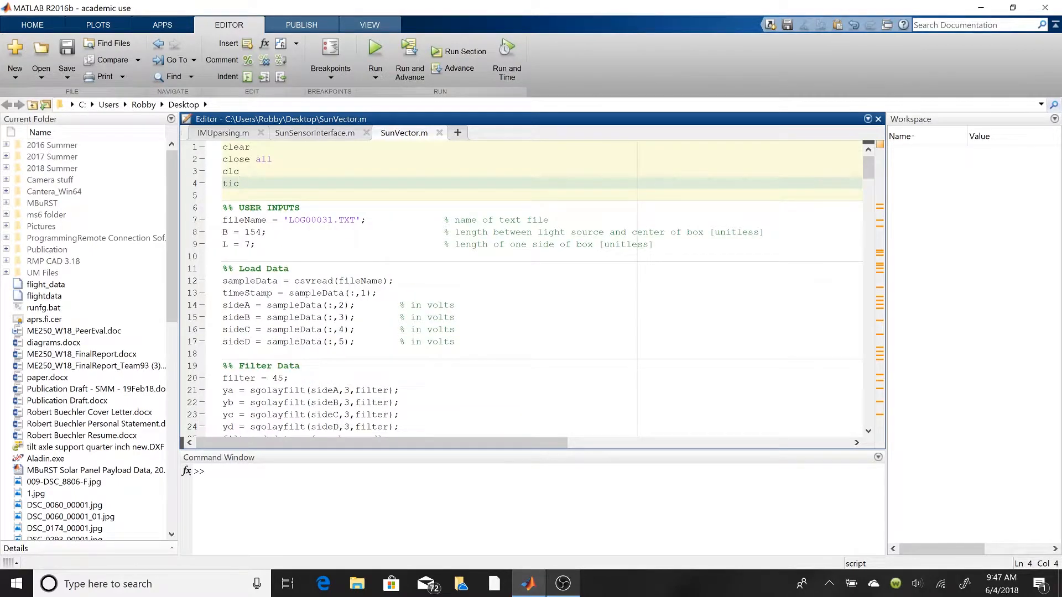
{"action": "left_click", "coordinate": [239, 184]}
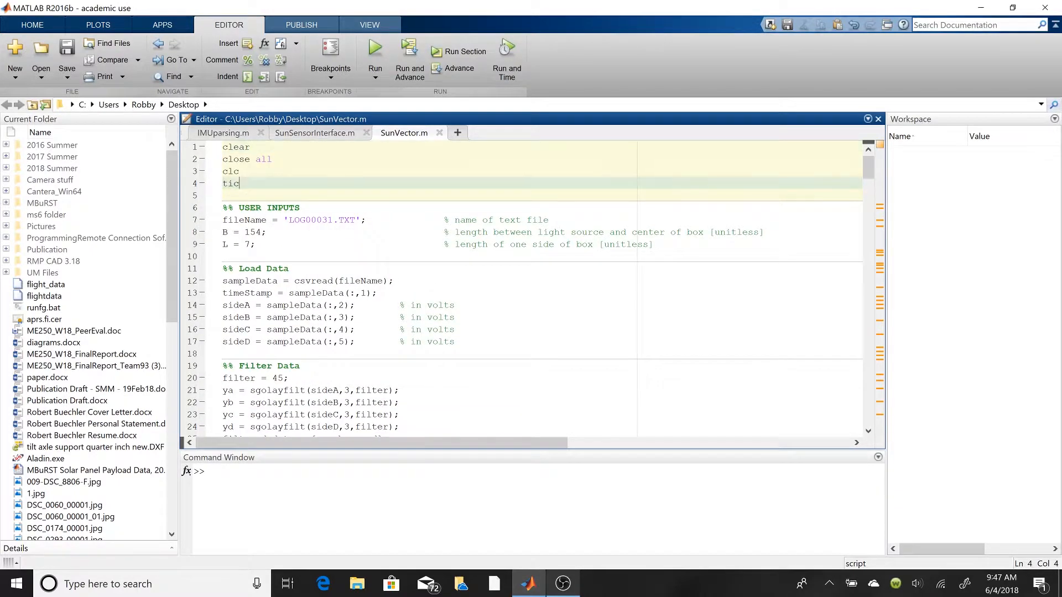
{"action": "left_click", "coordinate": [254, 147]}
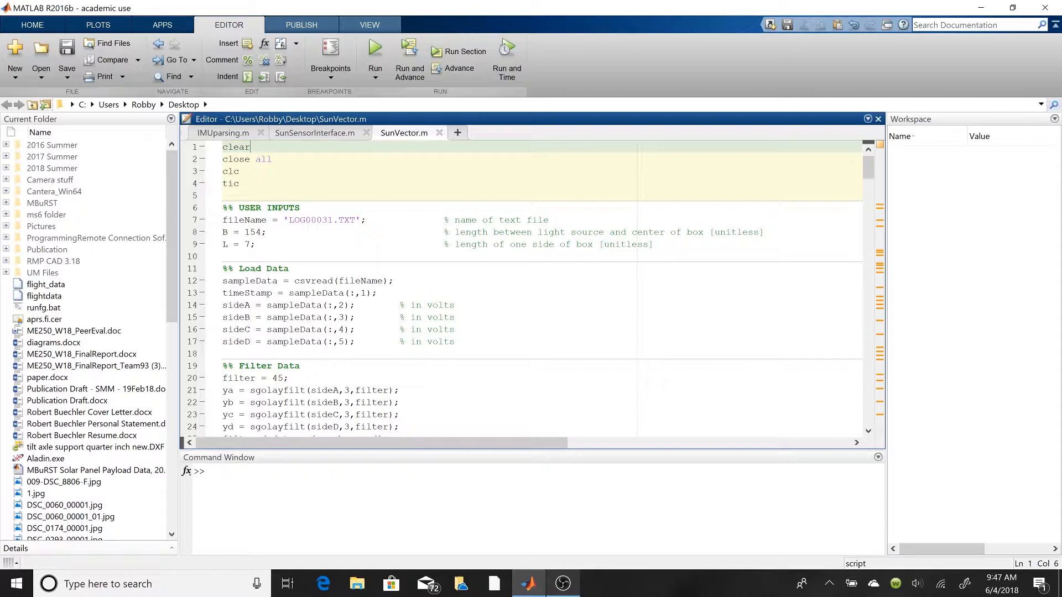
{"action": "scroll", "scroll_direction": "down", "scroll_amount": 3}
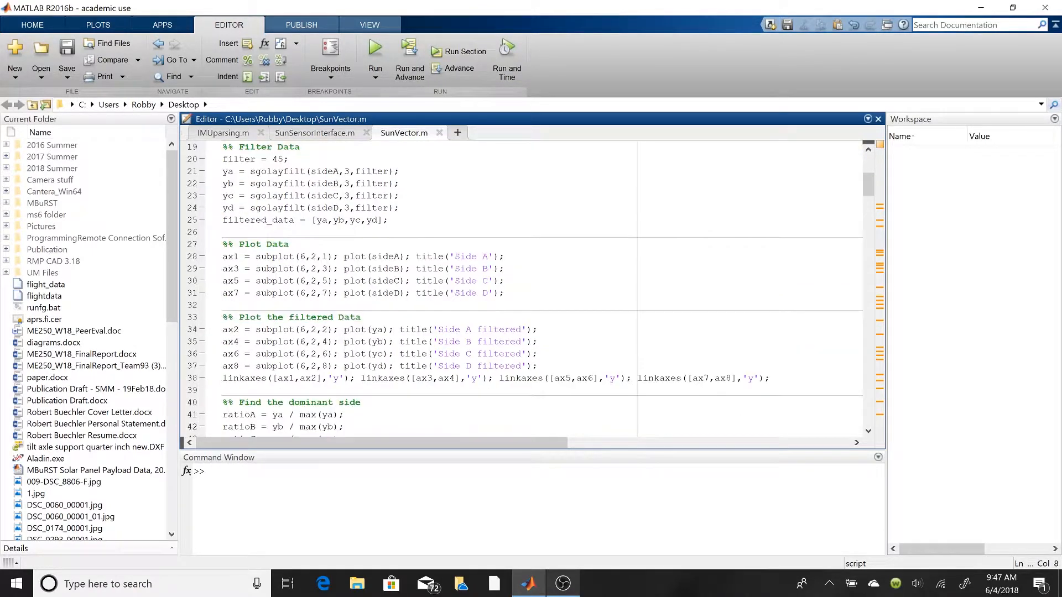
{"action": "scroll", "scroll_direction": "down", "scroll_amount": 3}
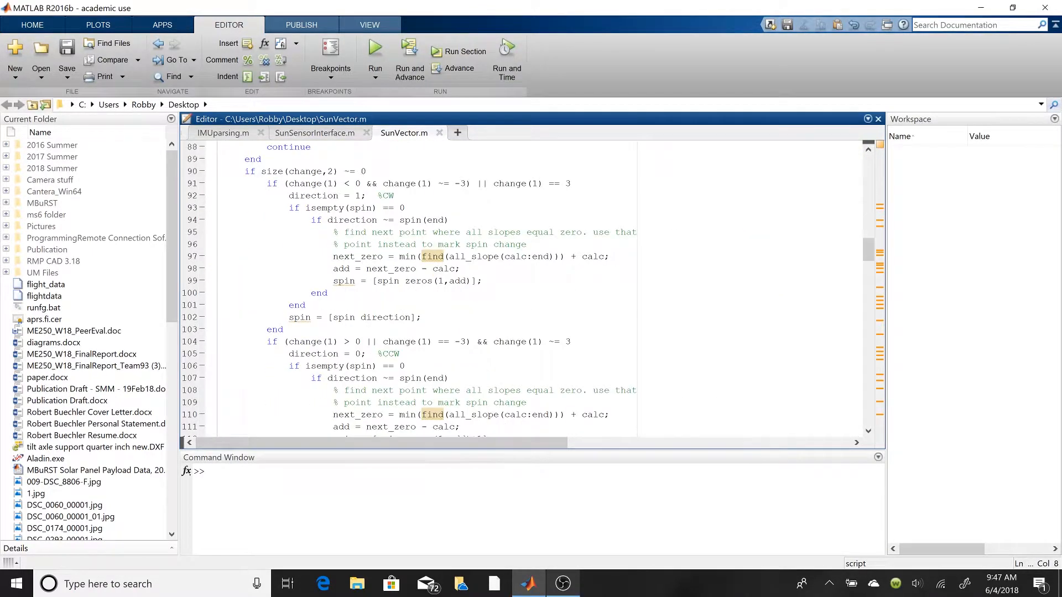
{"action": "scroll", "scroll_direction": "down", "scroll_amount": 3}
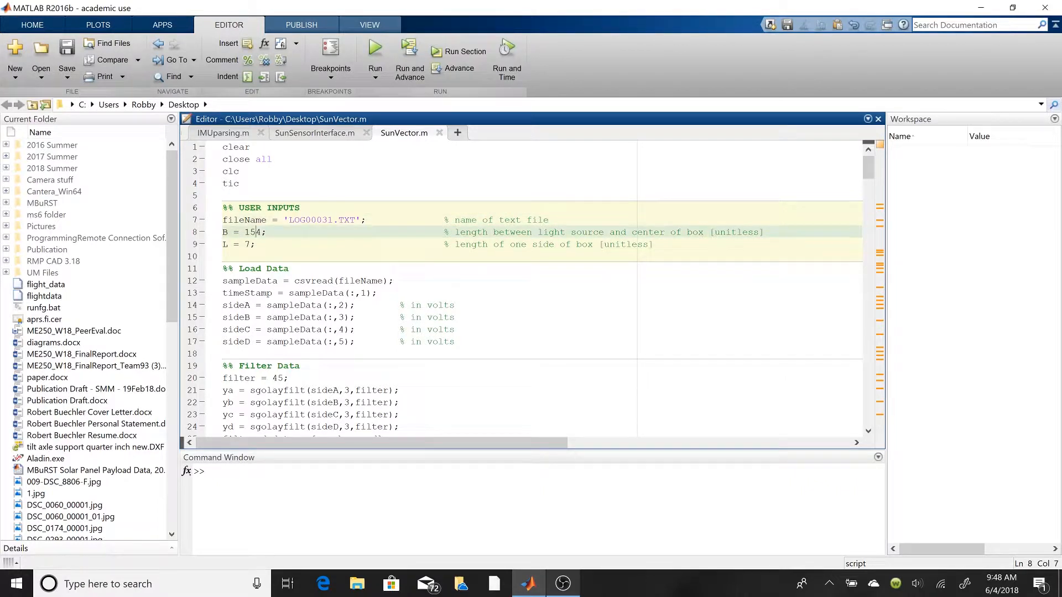
Step: Highlight every use of sampleData and select the filter window value 45
{"action": "double_click", "coordinate": [251, 232]}
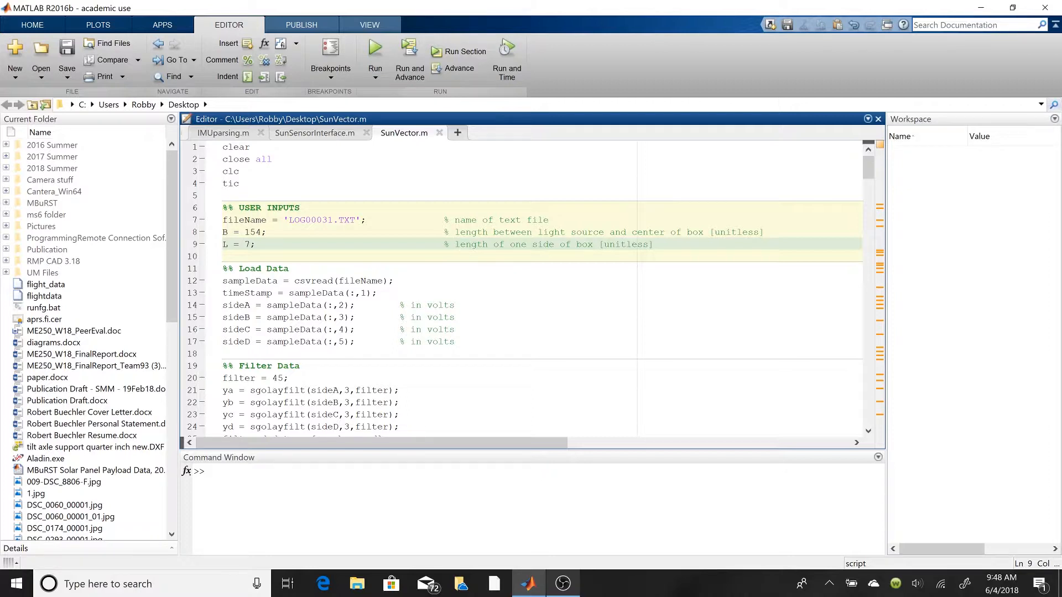
{"action": "left_click", "coordinate": [239, 293]}
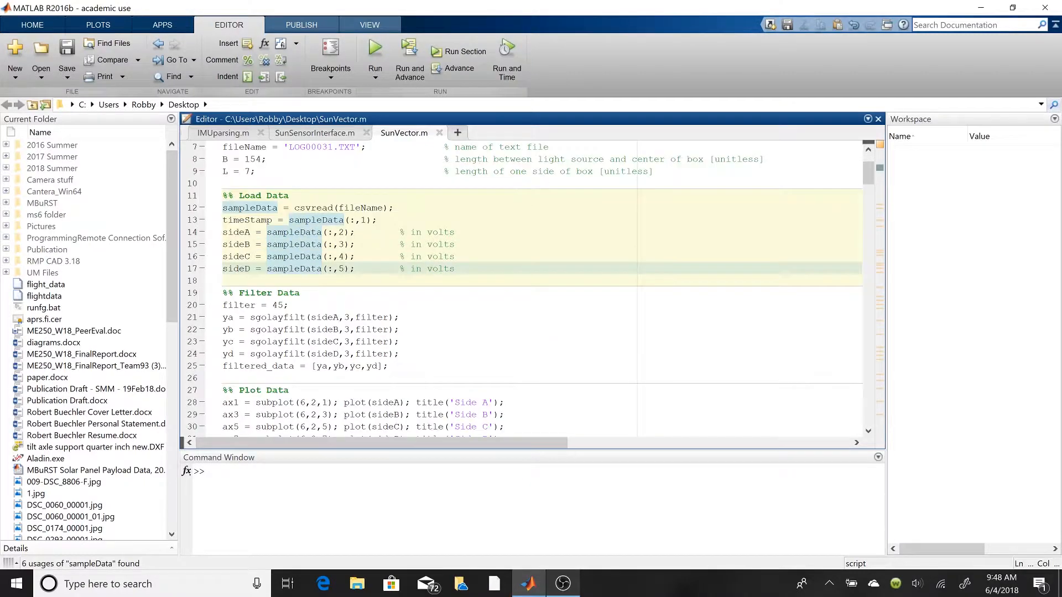
{"action": "scroll", "scroll_direction": "down", "scroll_amount": 3}
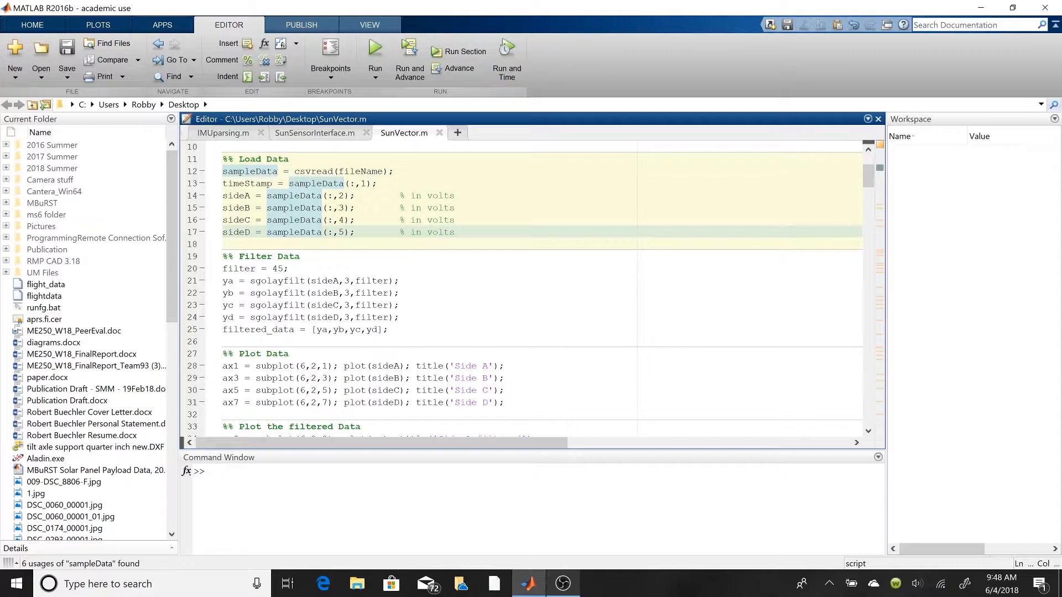
{"action": "double_click", "coordinate": [278, 268]}
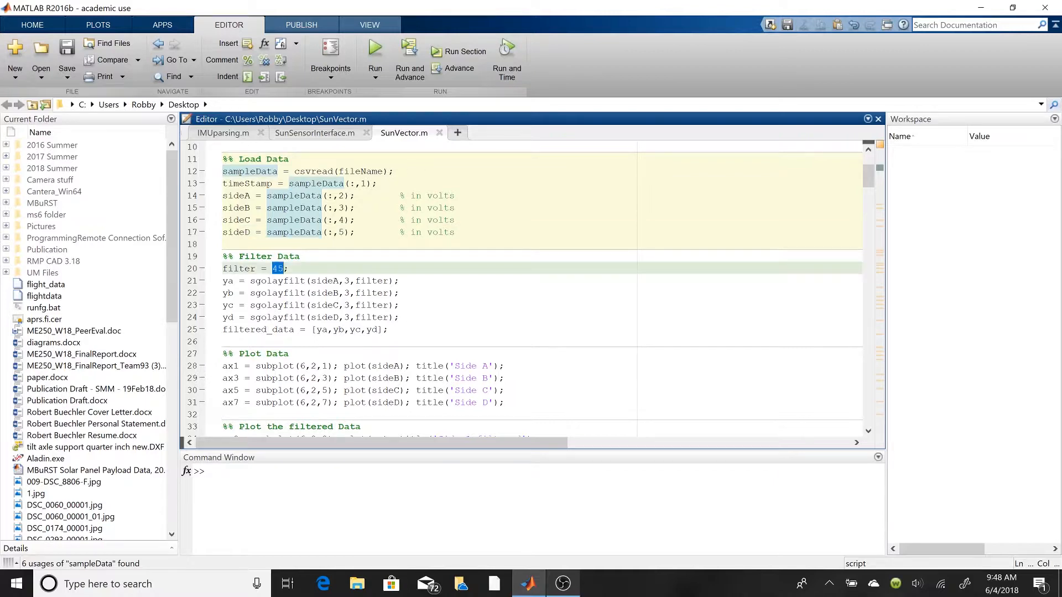
{"action": "scroll", "scroll_direction": "down", "scroll_amount": 3}
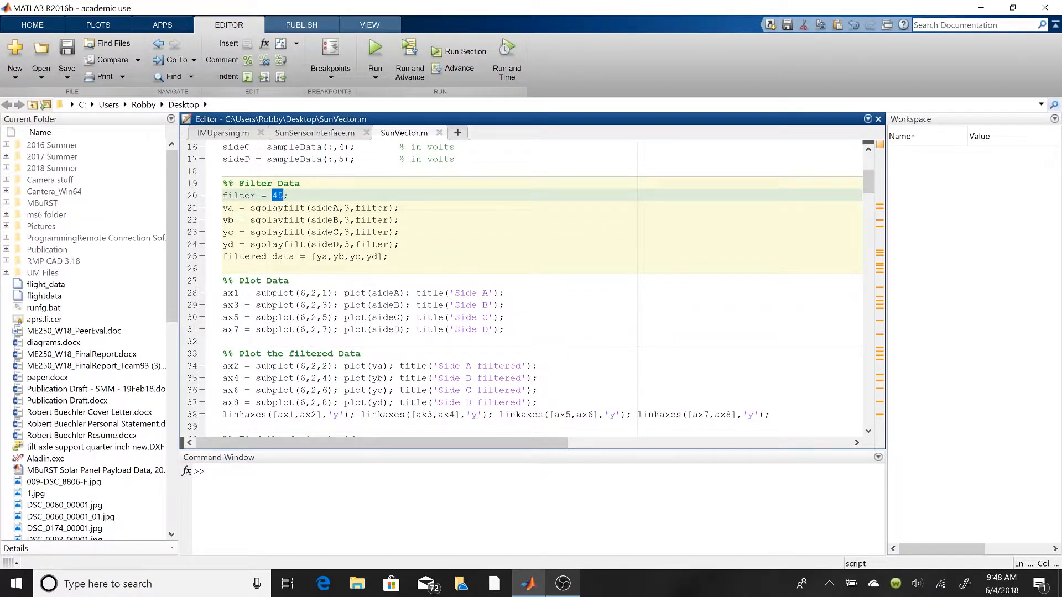
Step: Select the side D ratio and dominant setup lines and highlight ratioD usages
{"action": "left_click", "coordinate": [411, 330]}
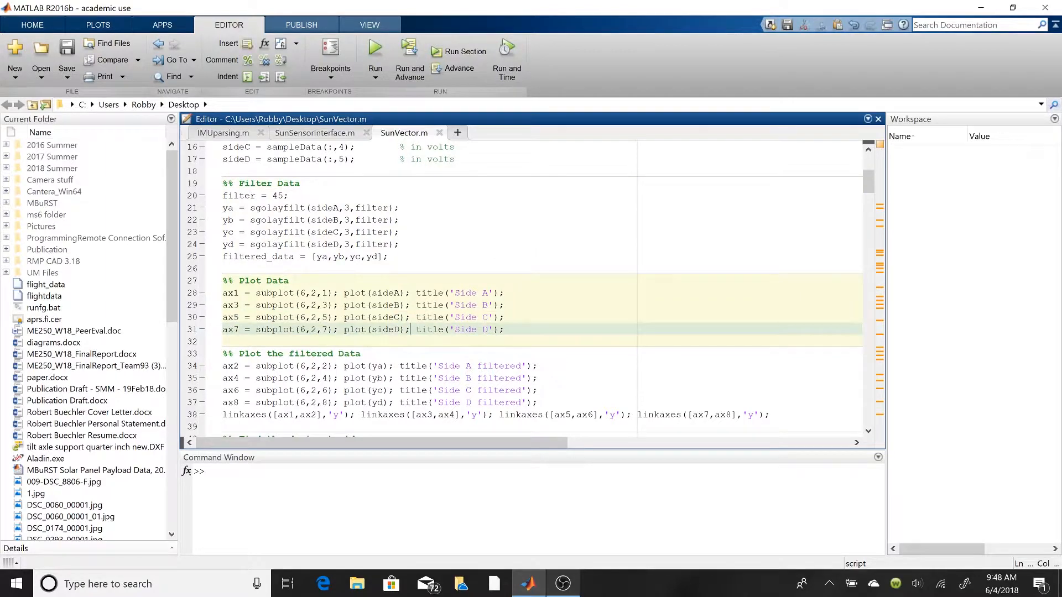
{"action": "scroll", "scroll_direction": "down", "scroll_amount": 3}
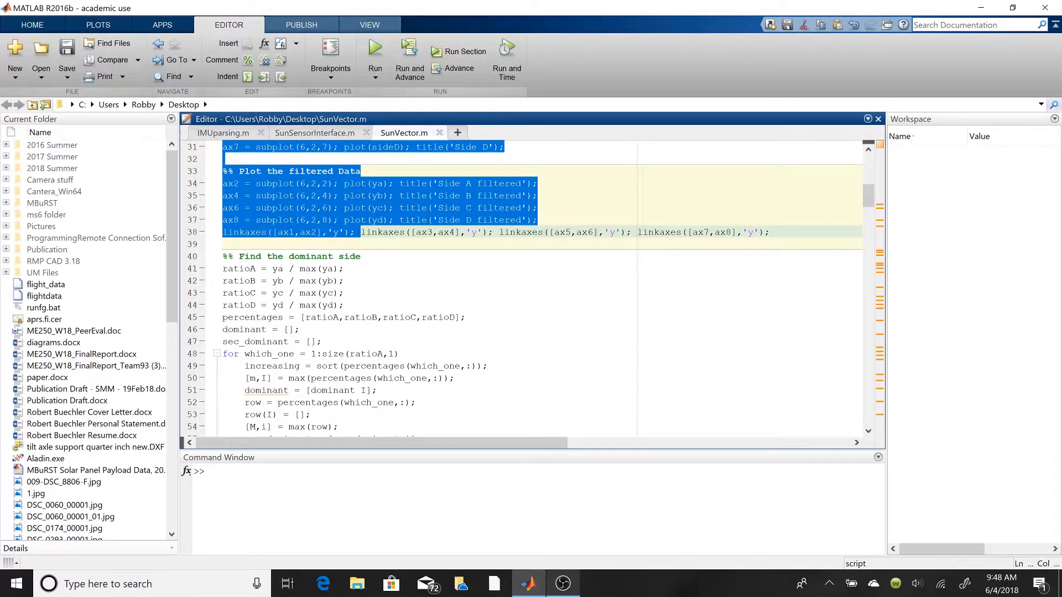
{"action": "scroll", "scroll_direction": "down", "scroll_amount": 3}
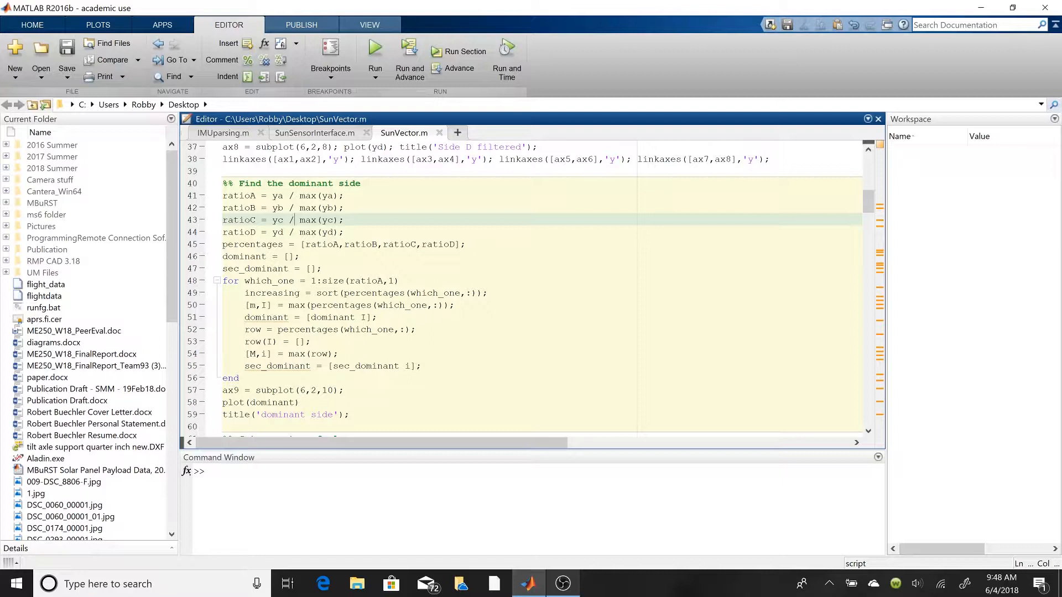
{"action": "left_click_drag", "start_coordinate": [248, 196], "coordinate": [261, 330]}
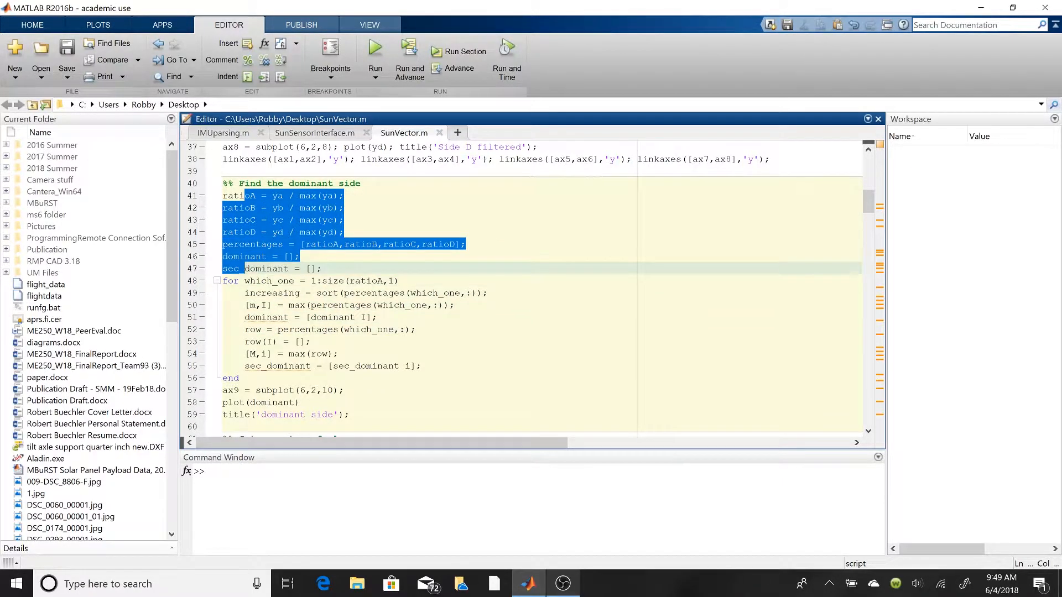
{"action": "left_click", "coordinate": [253, 244]}
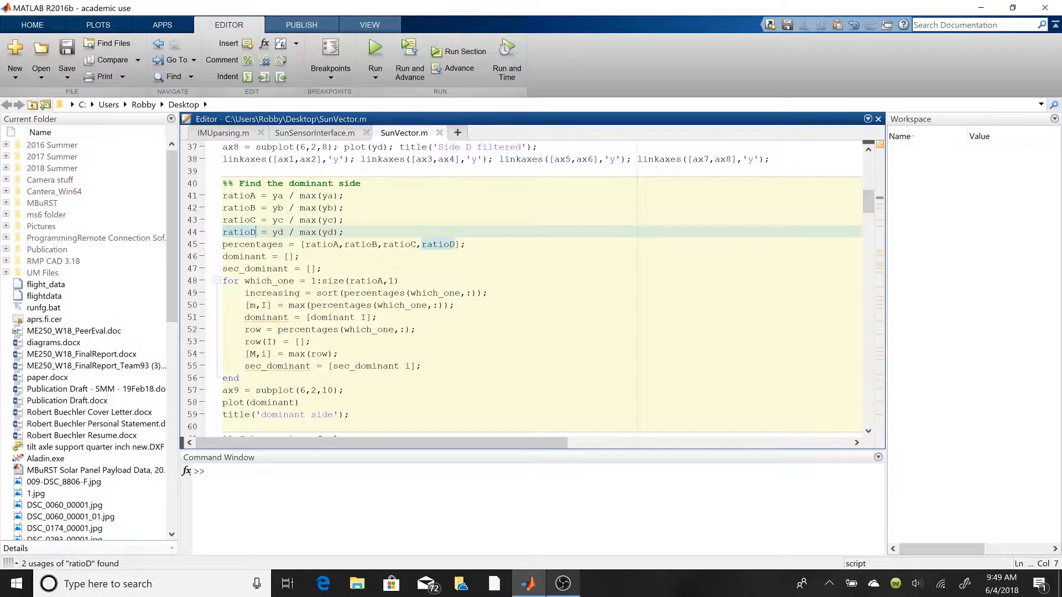
Step: Select the word dominant inside the side D plot call
{"action": "double_click", "coordinate": [263, 403]}
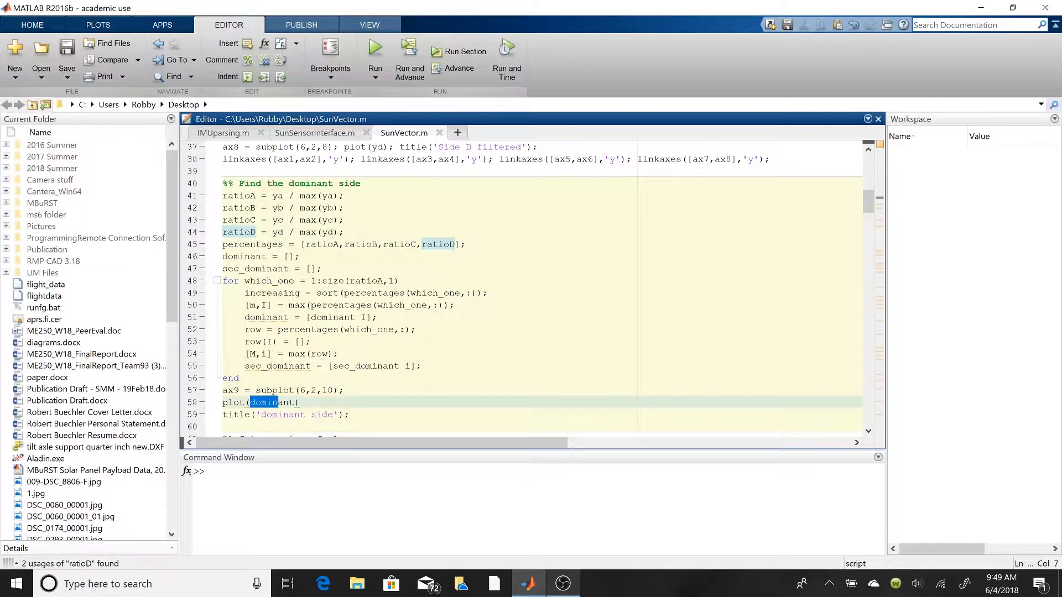
{"action": "double_click", "coordinate": [269, 402]}
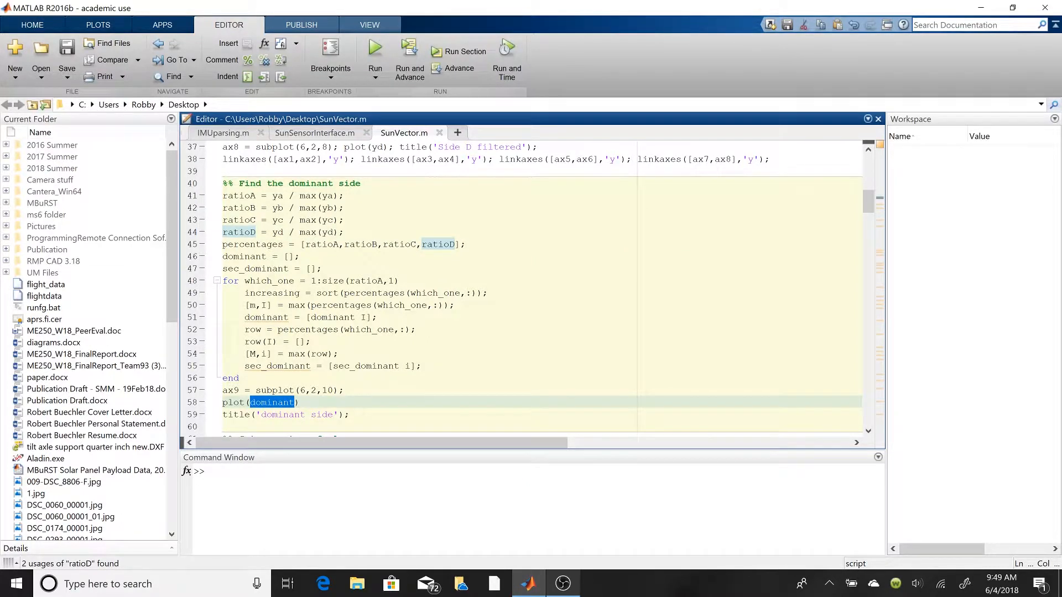
{"action": "double_click", "coordinate": [271, 402]}
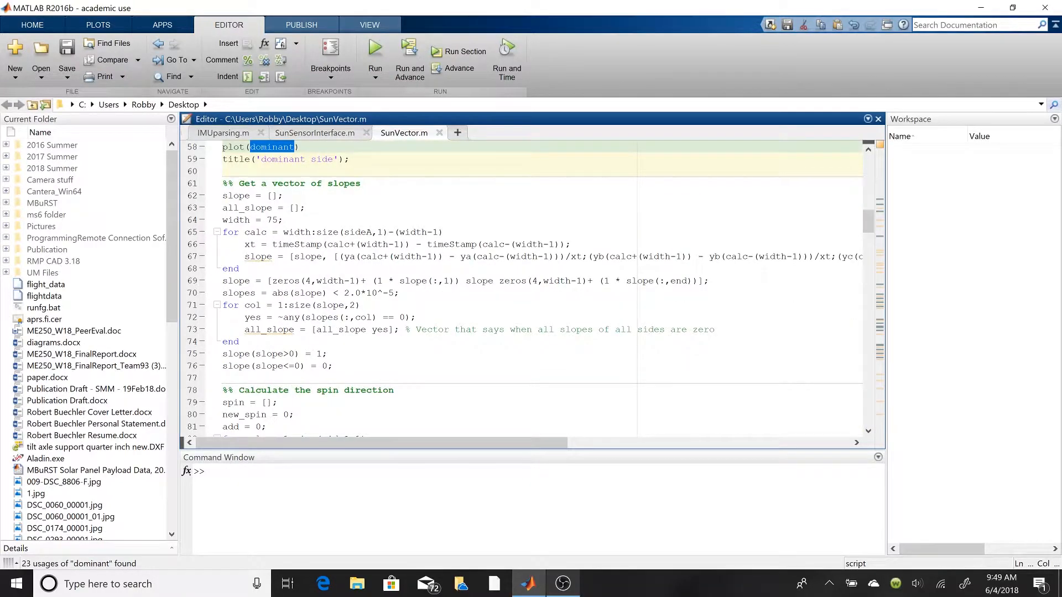
{"action": "left_click_drag", "start_coordinate": [301, 256], "coordinate": [304, 366]}
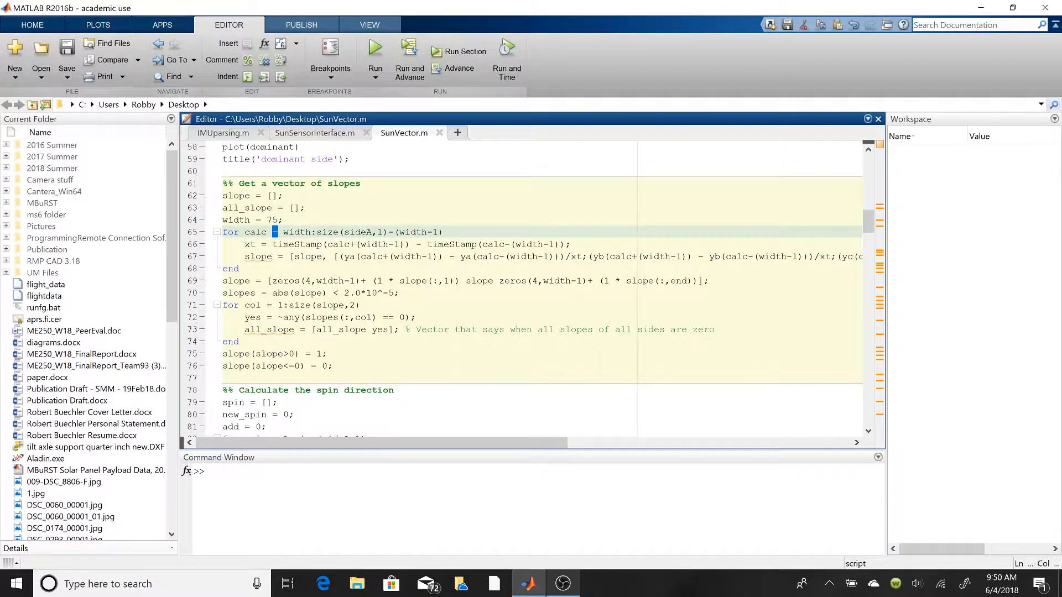
Step: Highlight every use of the direction variable further down
{"action": "scroll", "scroll_direction": "down", "scroll_amount": 3}
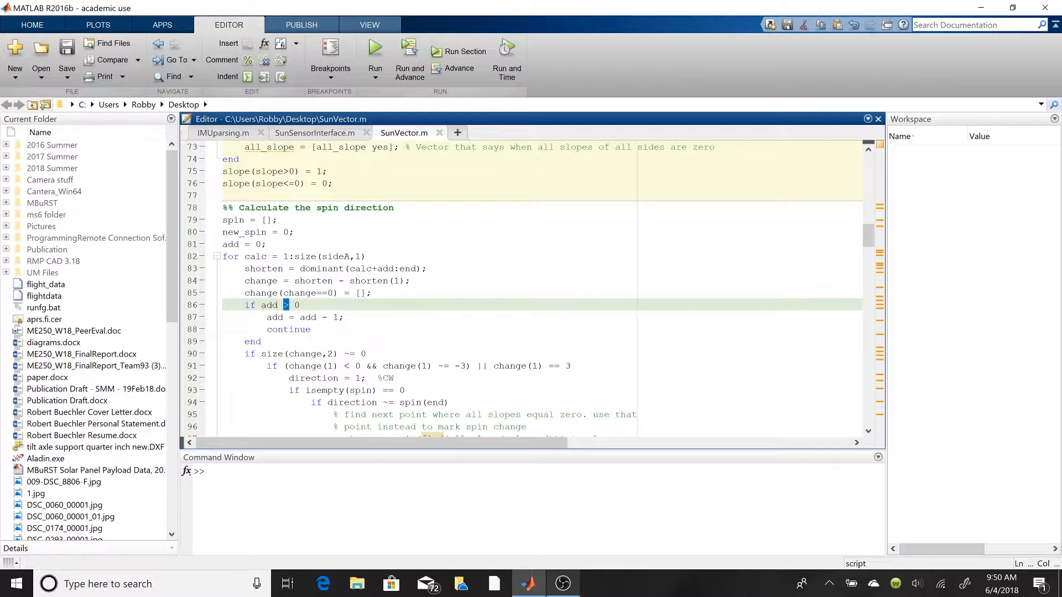
{"action": "scroll", "scroll_direction": "down", "scroll_amount": 3}
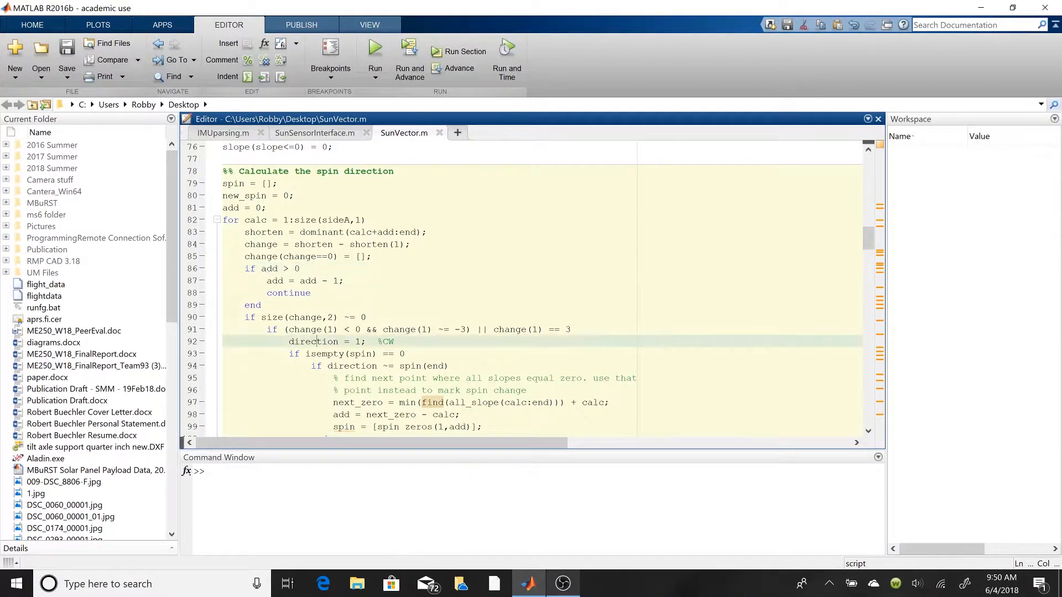
{"action": "double_click", "coordinate": [314, 341]}
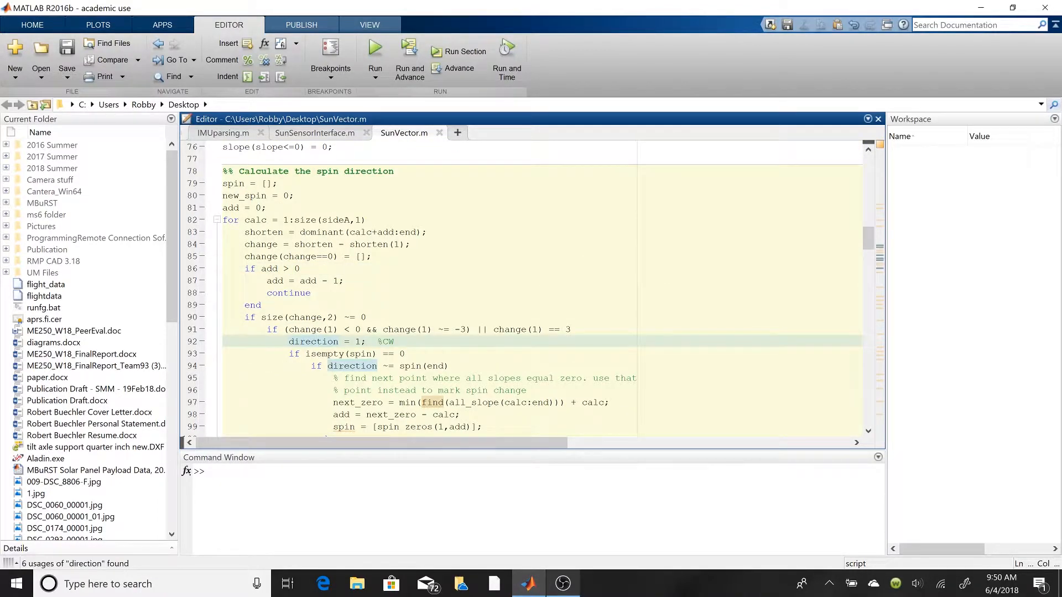
{"action": "scroll", "scroll_direction": "down", "scroll_amount": 3}
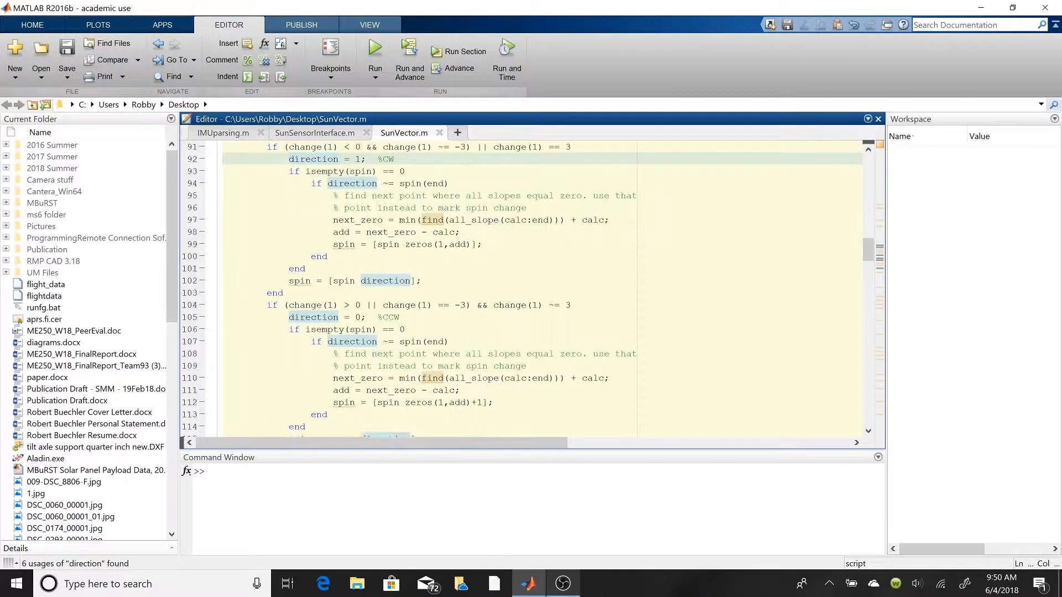
{"action": "scroll", "scroll_direction": "down", "scroll_amount": 3}
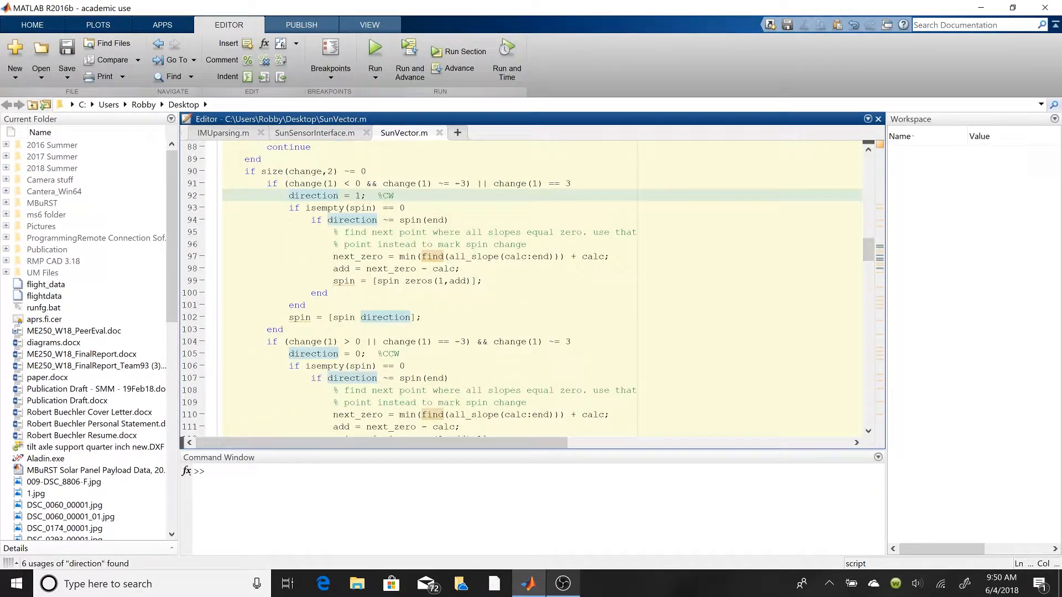
{"action": "scroll", "scroll_direction": "down", "scroll_amount": 3}
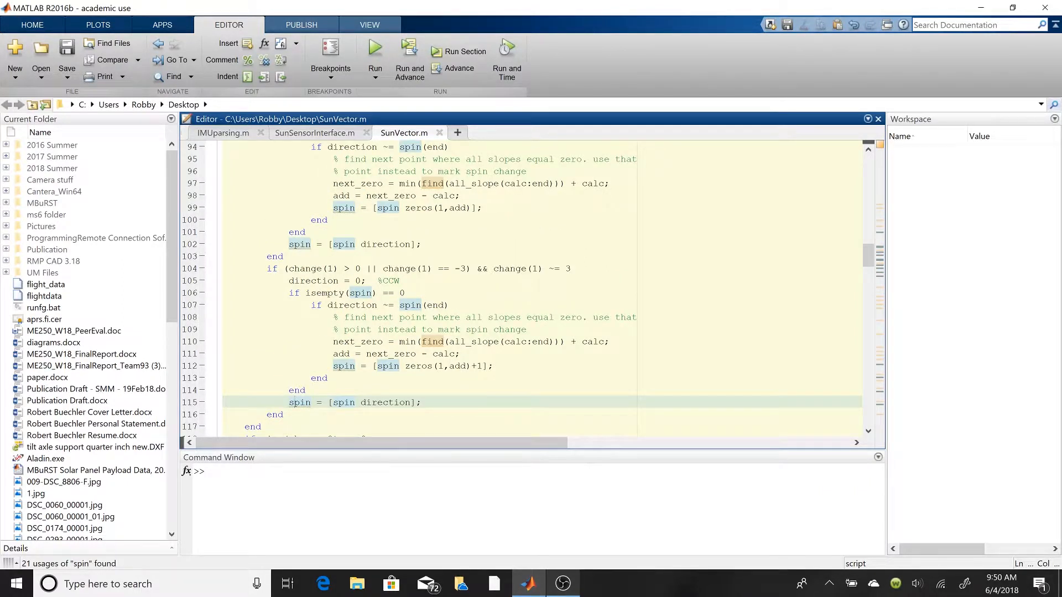
Step: Highlight spin usages and select zenith_sideA in the zenith loop
{"action": "left_click", "coordinate": [289, 403]}
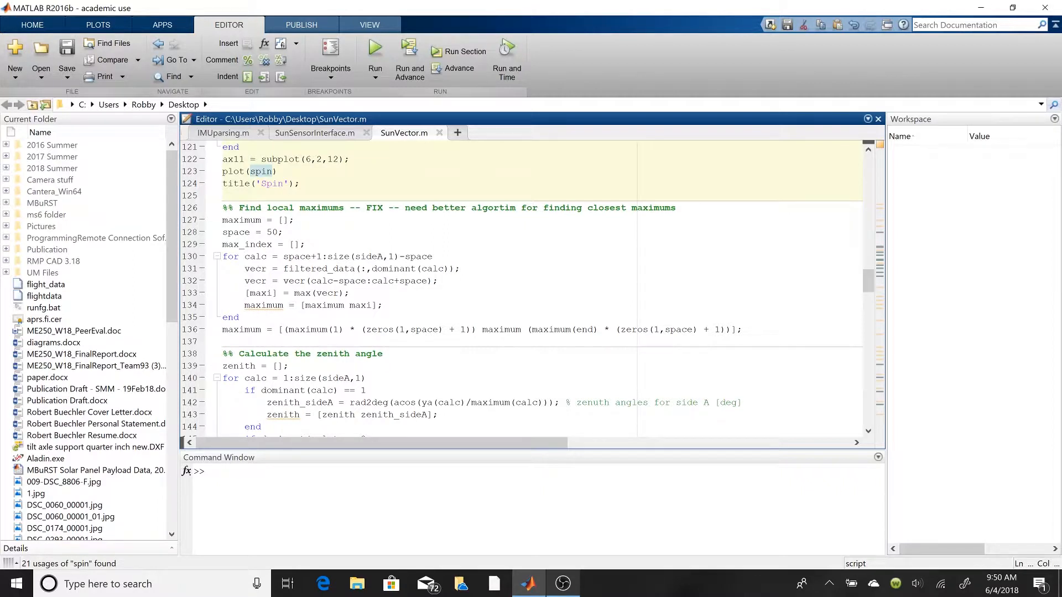
{"action": "double_click", "coordinate": [374, 207]}
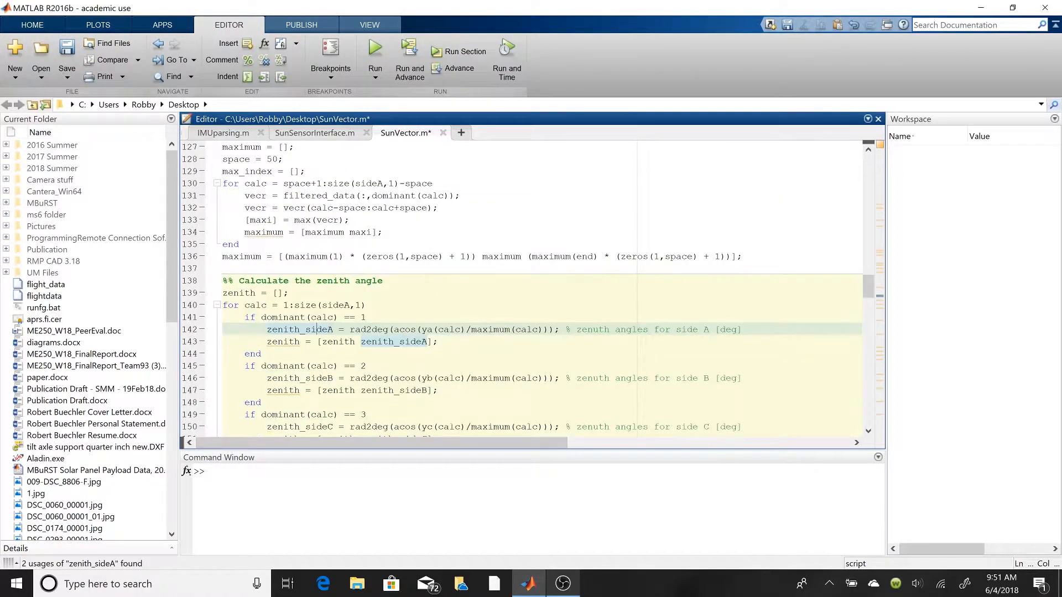
{"action": "scroll", "scroll_direction": "down", "scroll_amount": 3}
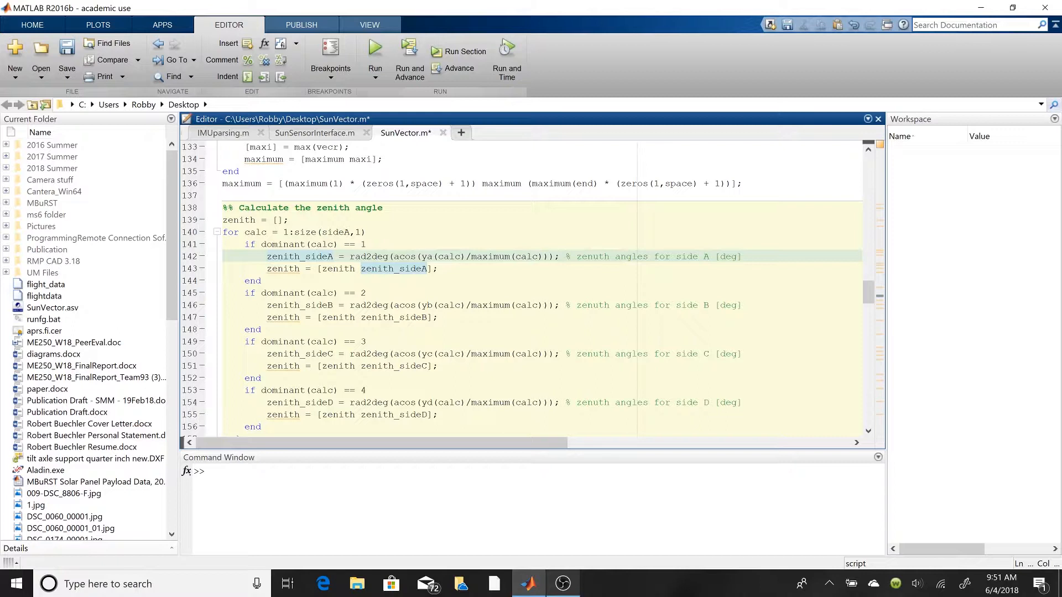
{"action": "scroll", "scroll_direction": "down", "scroll_amount": 3}
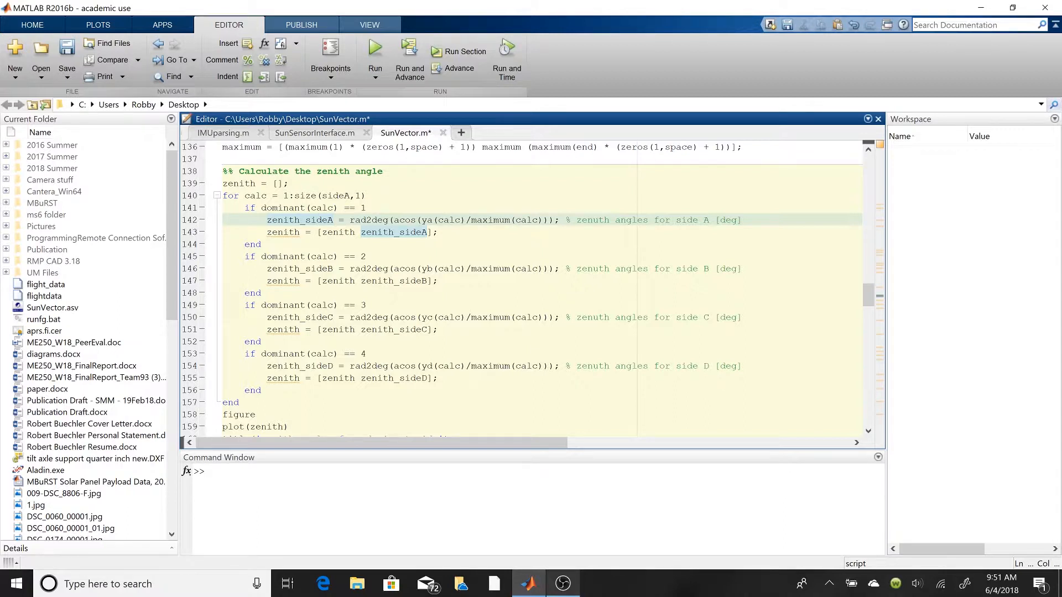
{"action": "left_click", "coordinate": [316, 220]}
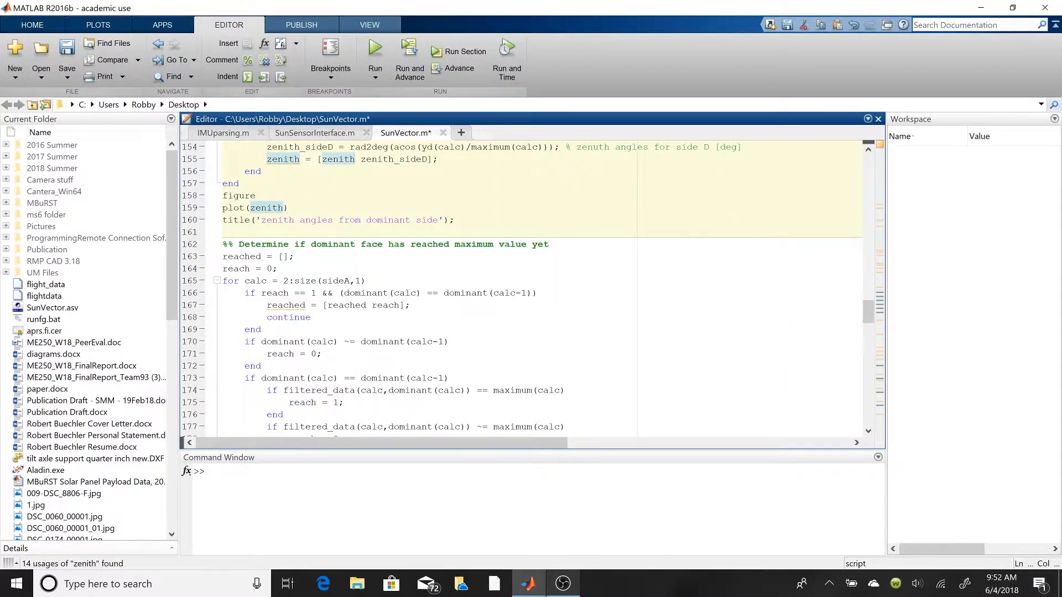
{"action": "scroll", "scroll_direction": "down", "scroll_amount": 3}
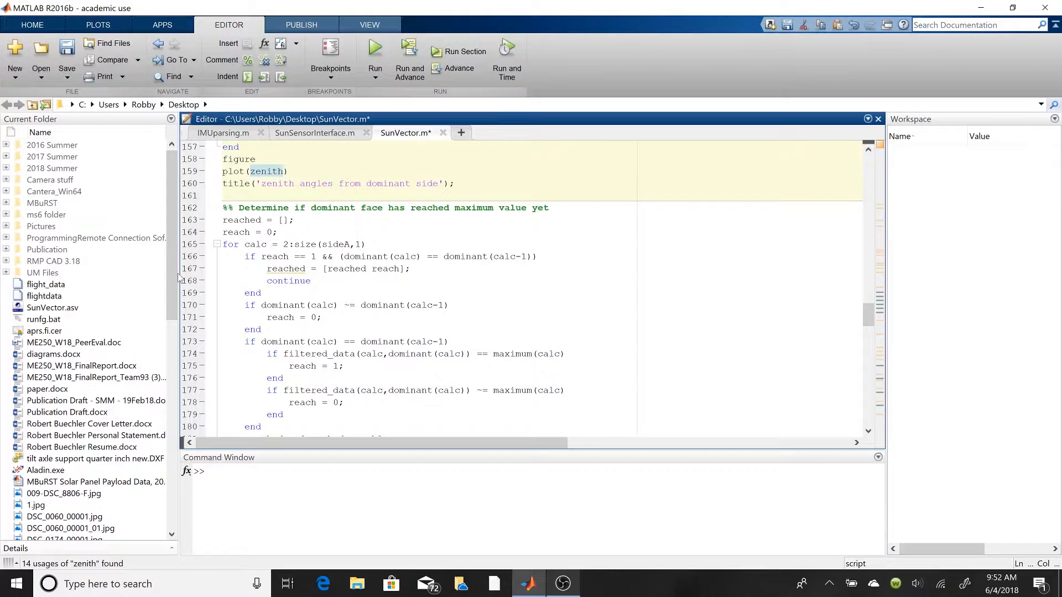
{"action": "scroll", "scroll_direction": "down", "scroll_amount": 3}
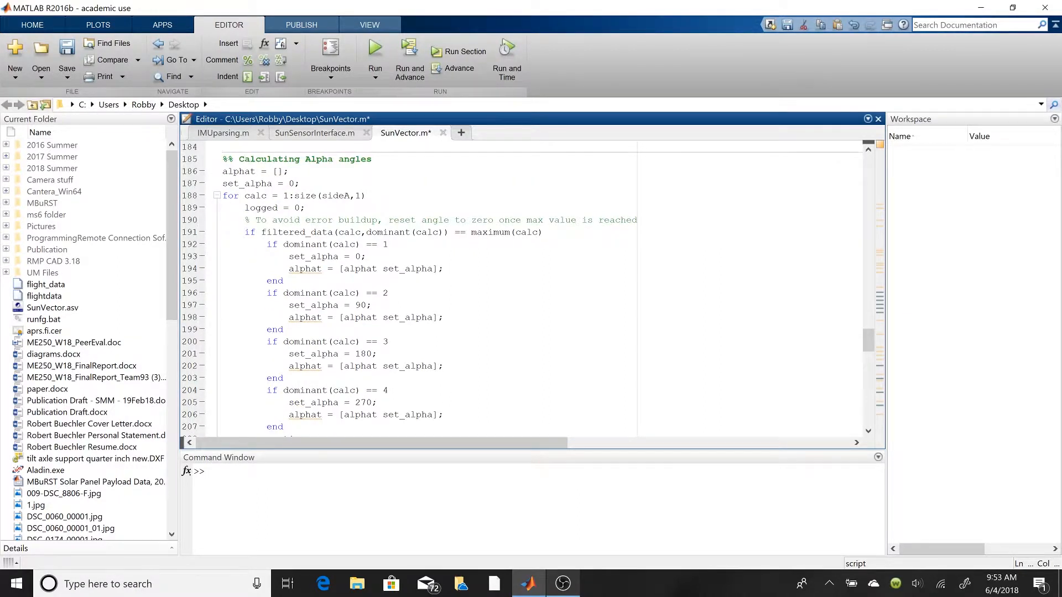
{"action": "double_click", "coordinate": [297, 256]}
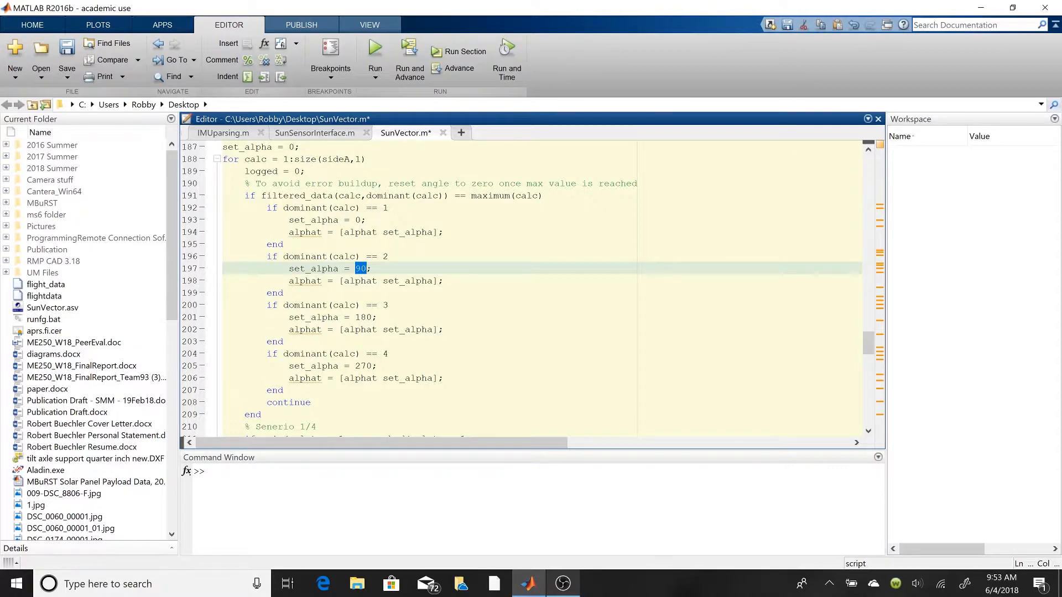
{"action": "scroll", "scroll_direction": "down", "scroll_amount": 3}
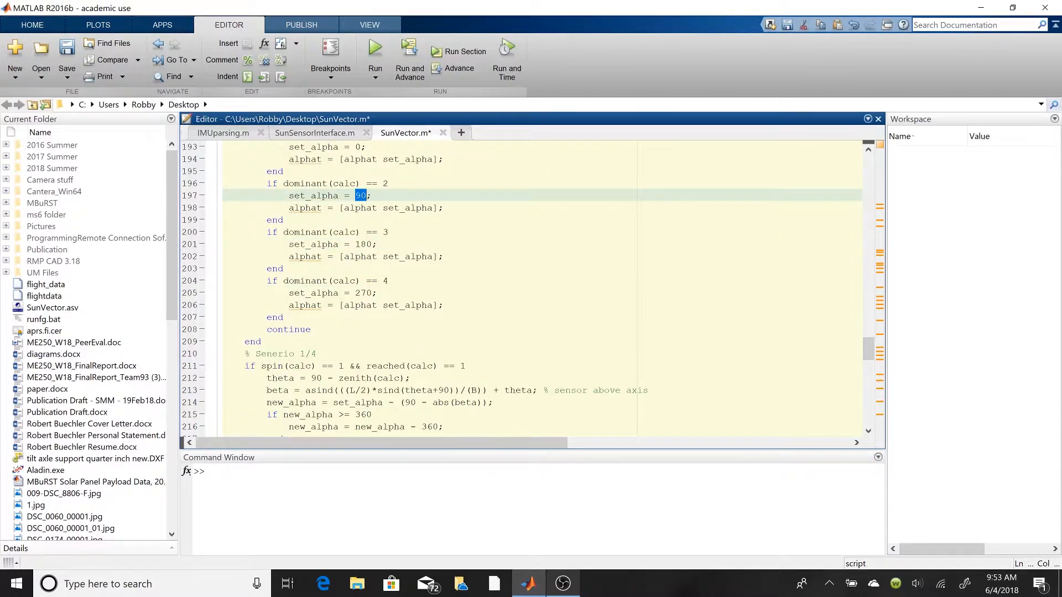
{"action": "scroll", "scroll_direction": "down", "scroll_amount": 3}
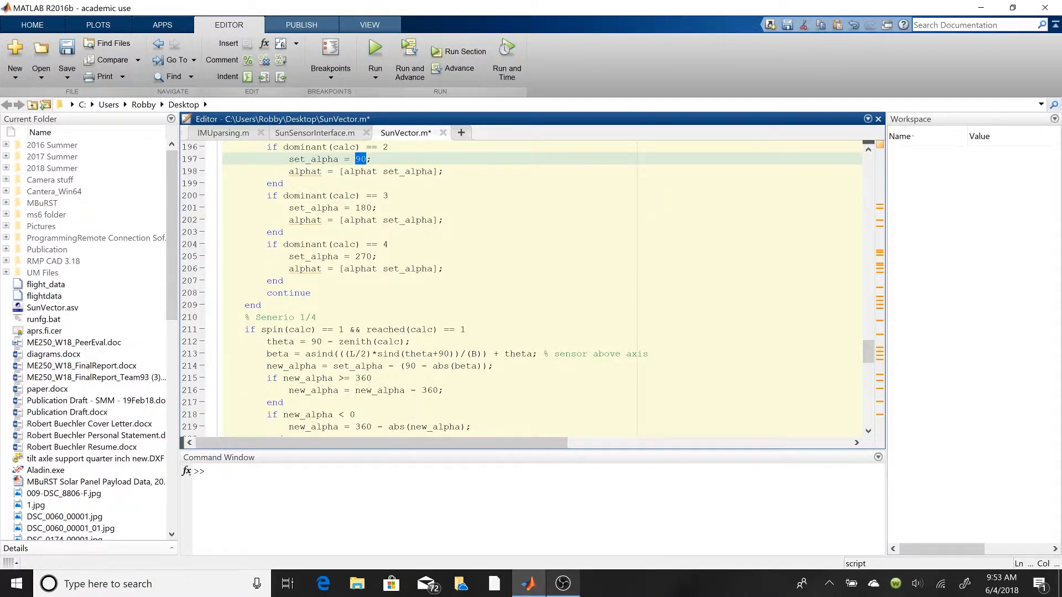
{"action": "scroll", "scroll_direction": "down", "scroll_amount": 3}
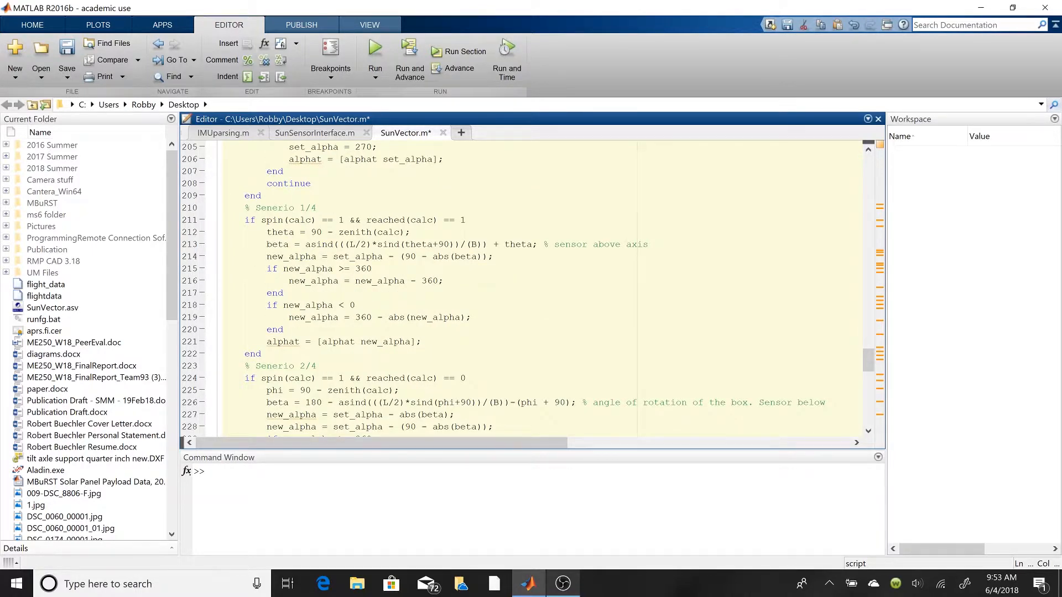
Step: Highlight all new_alpha usages and scroll down to the rotational-data plotting code
{"action": "scroll", "scroll_direction": "up", "scroll_amount": 3}
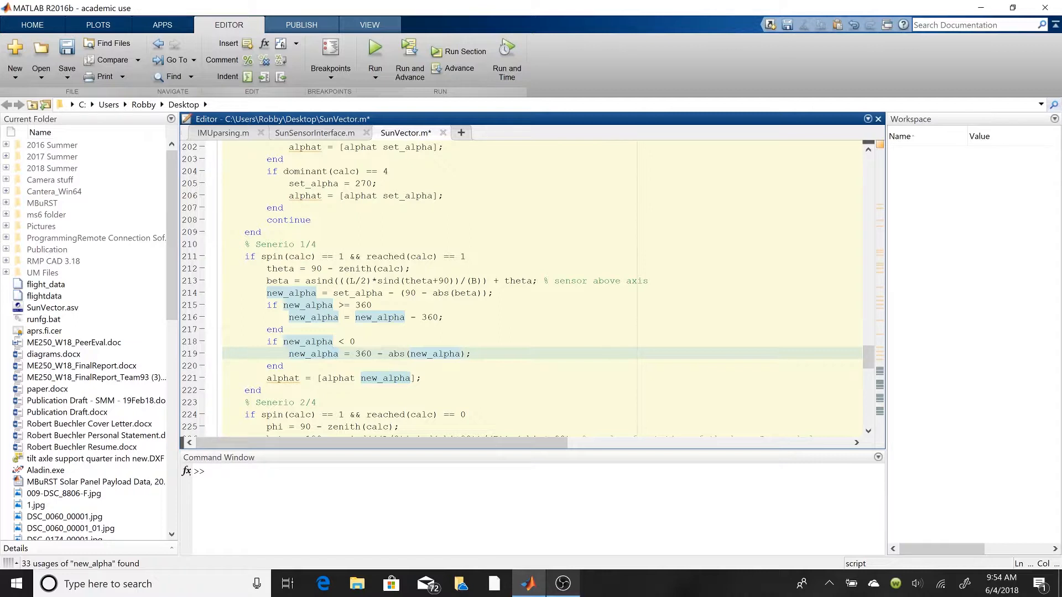
{"action": "left_click", "coordinate": [338, 256]}
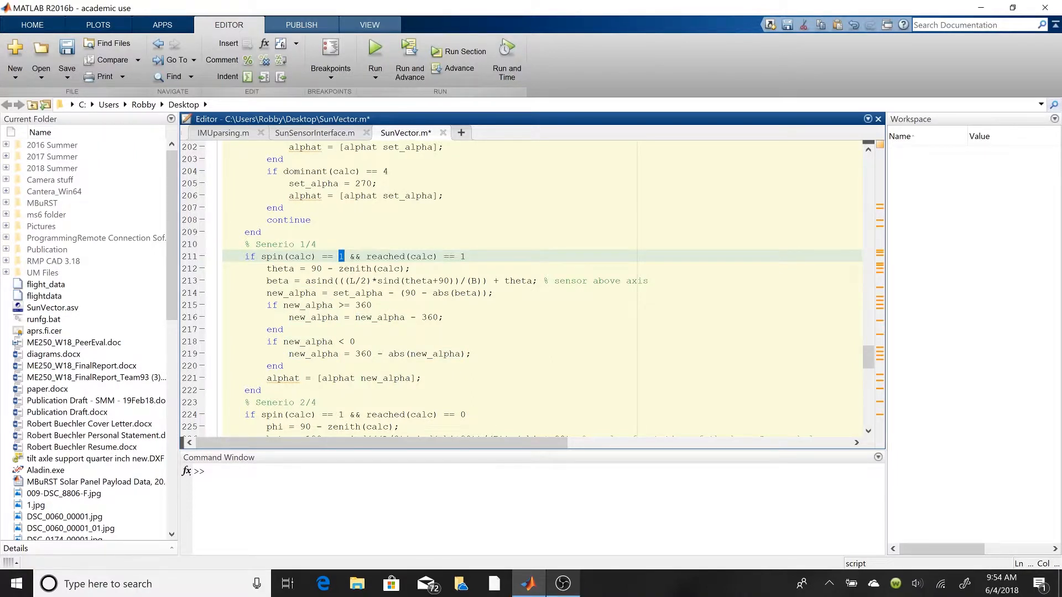
{"action": "scroll", "scroll_direction": "down", "scroll_amount": 3}
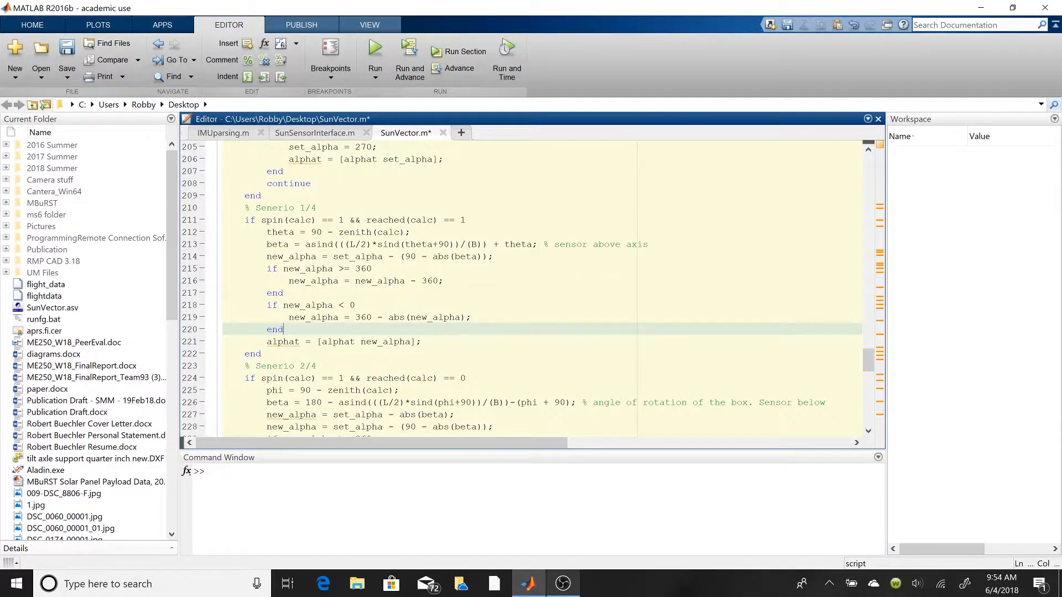
{"action": "scroll", "scroll_direction": "down", "scroll_amount": 3}
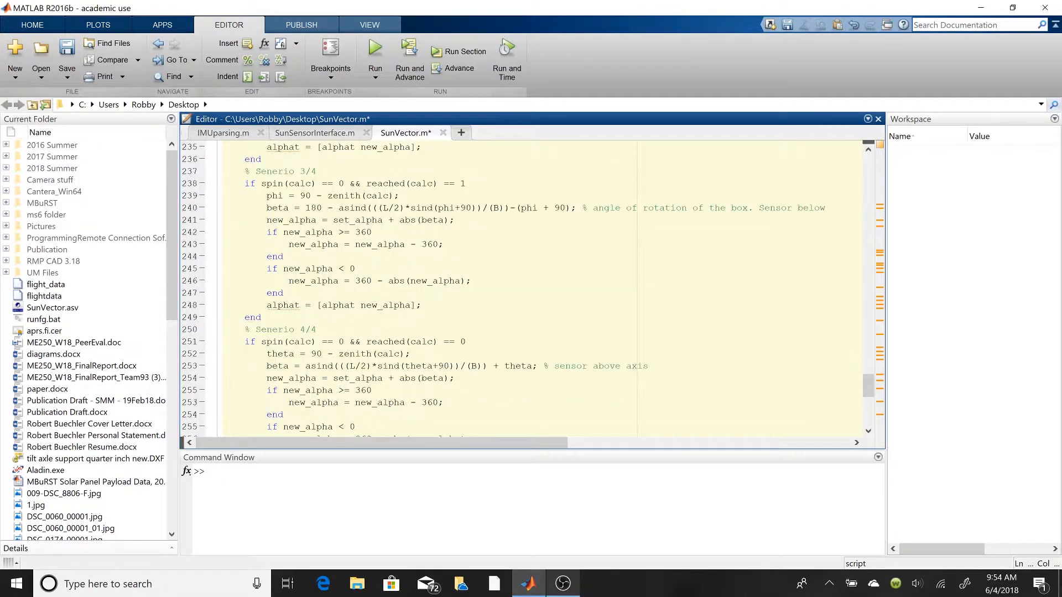
{"action": "scroll", "scroll_direction": "down", "scroll_amount": 3}
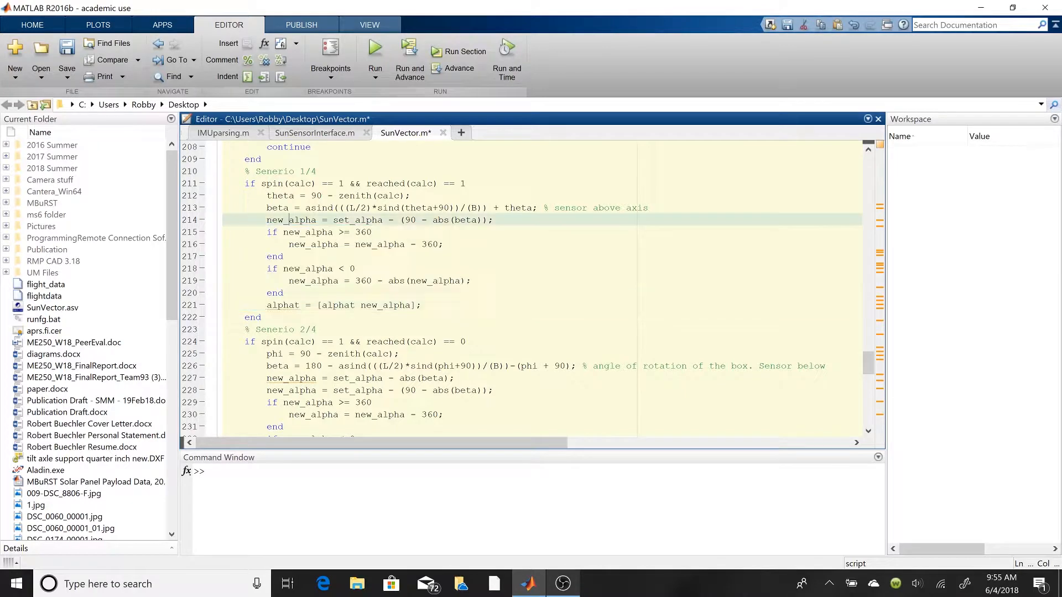
{"action": "double_click", "coordinate": [287, 220]}
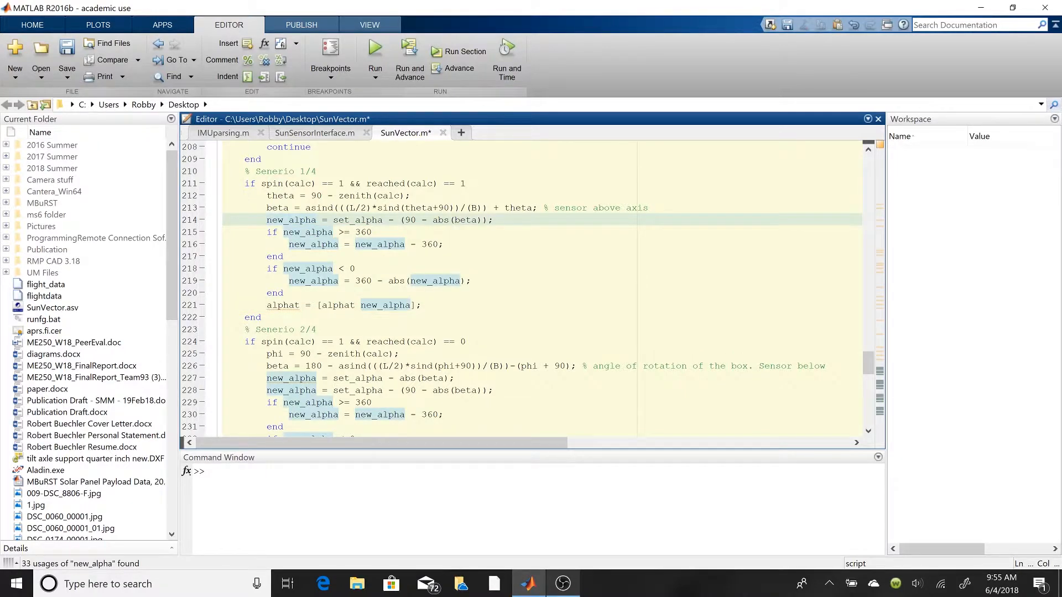
{"action": "scroll", "scroll_direction": "down", "scroll_amount": 3}
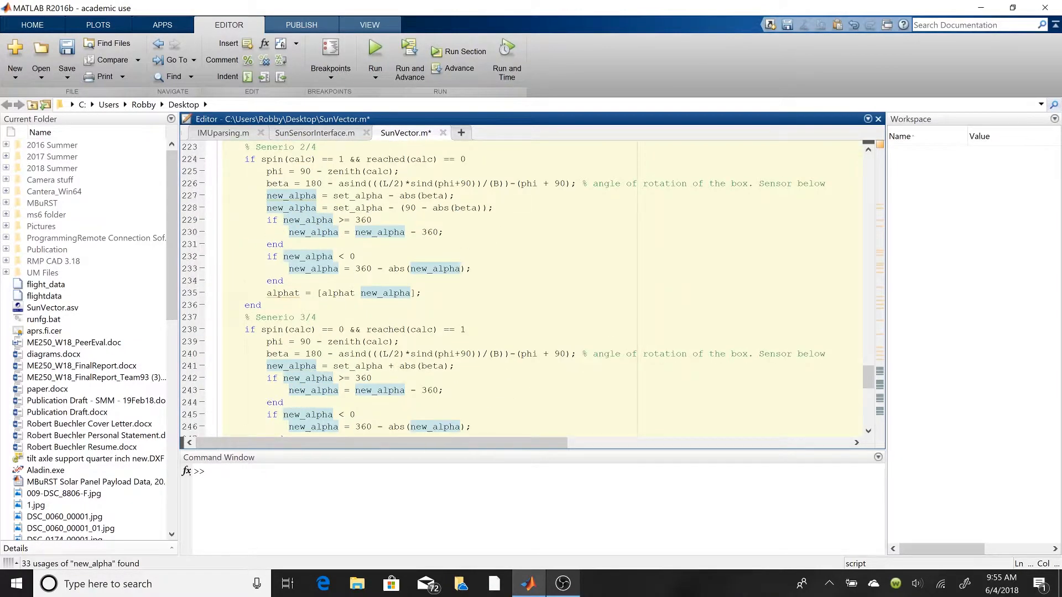
{"action": "scroll", "scroll_direction": "down", "scroll_amount": 3}
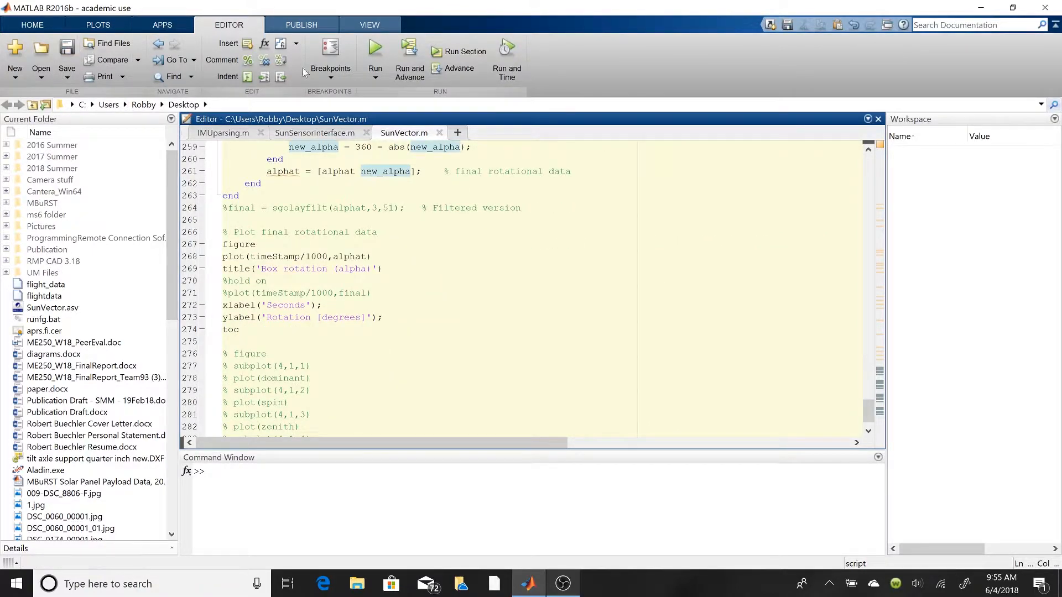
{"action": "left_click", "coordinate": [374, 61]}
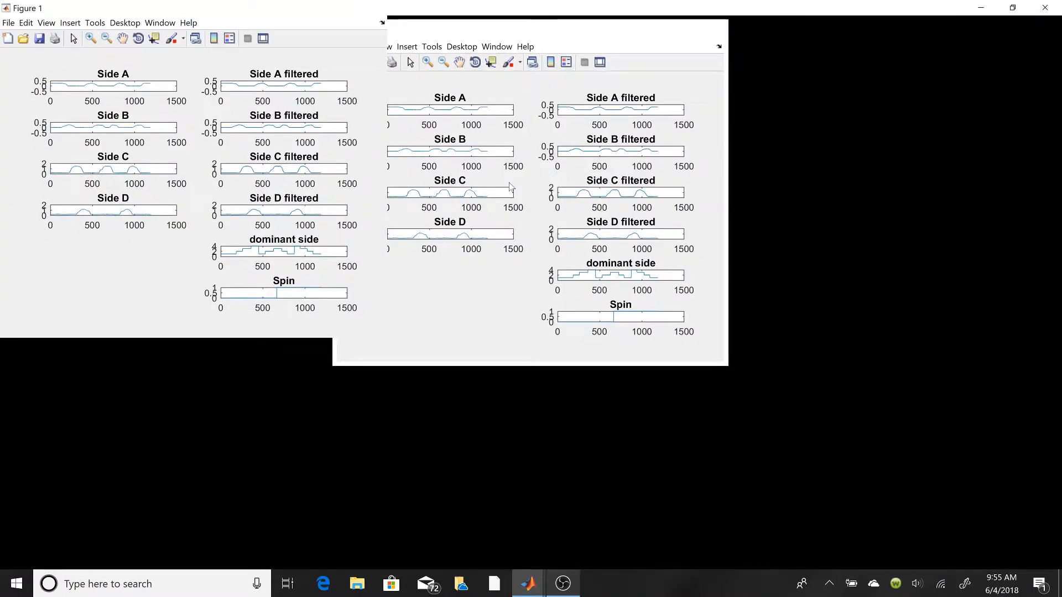
{"action": "mouse_move", "coordinate": [359, 218]}
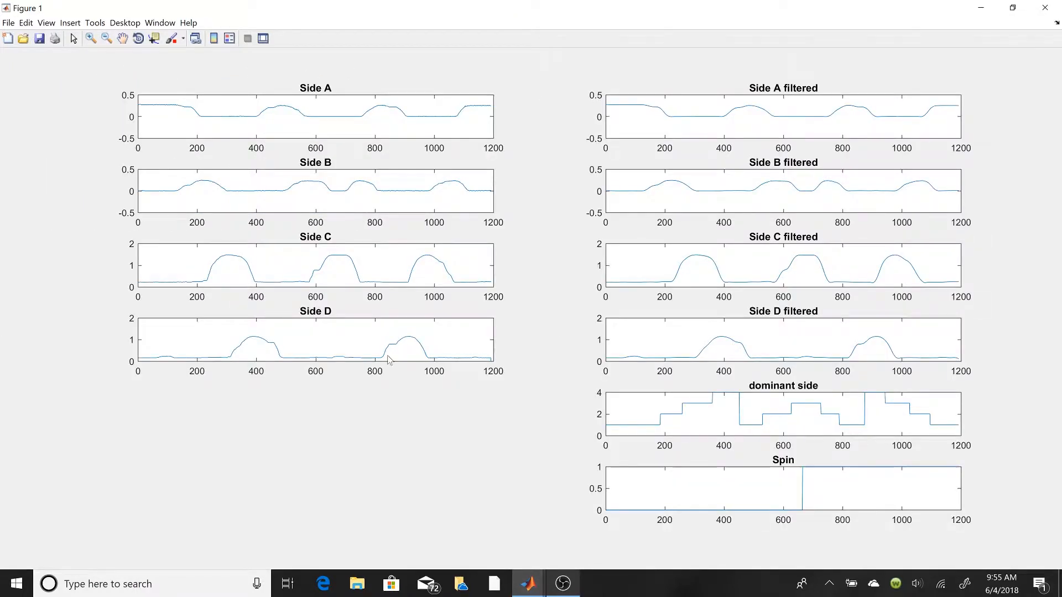
{"action": "mouse_move", "coordinate": [341, 188]}
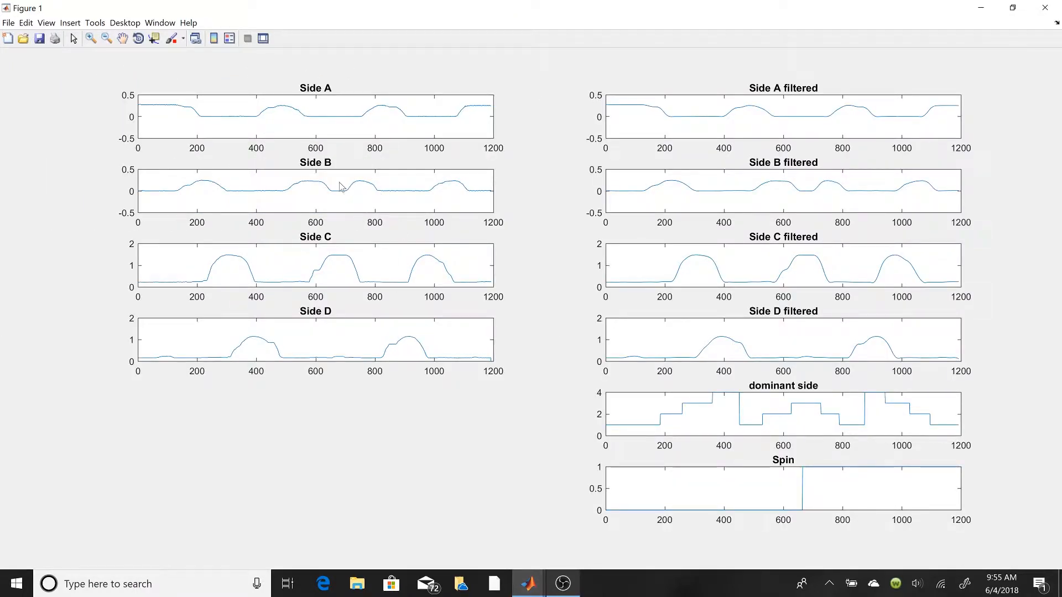
{"action": "mouse_move", "coordinate": [820, 122]}
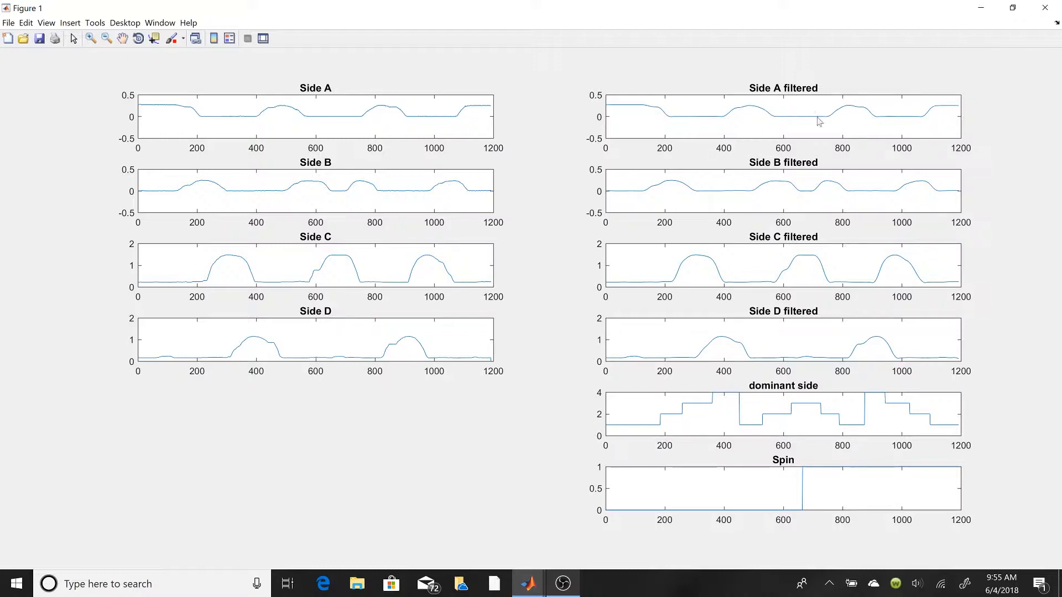
{"action": "mouse_move", "coordinate": [745, 445]}
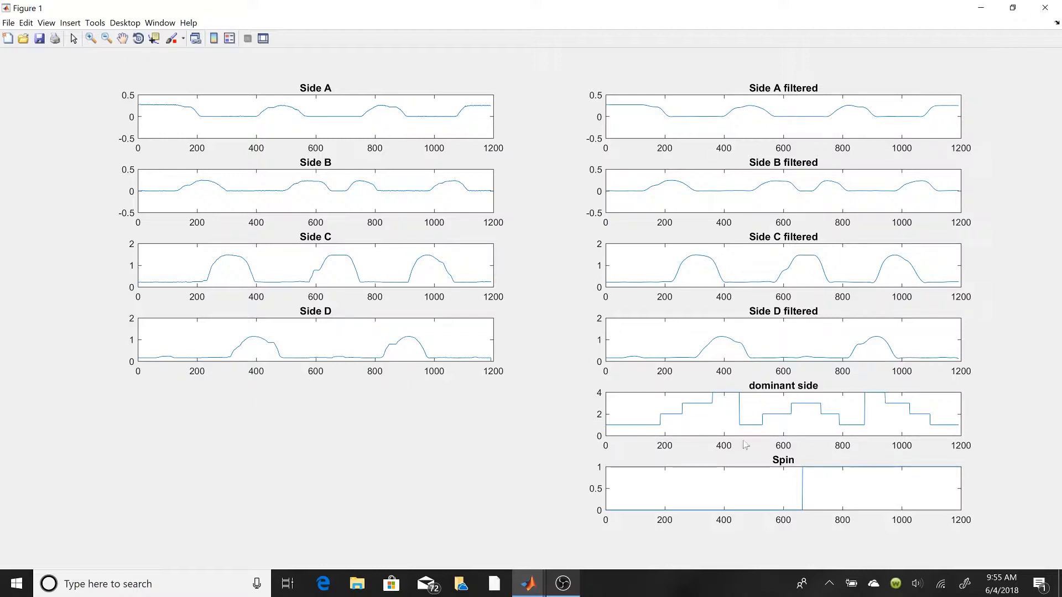
{"action": "mouse_move", "coordinate": [748, 410]}
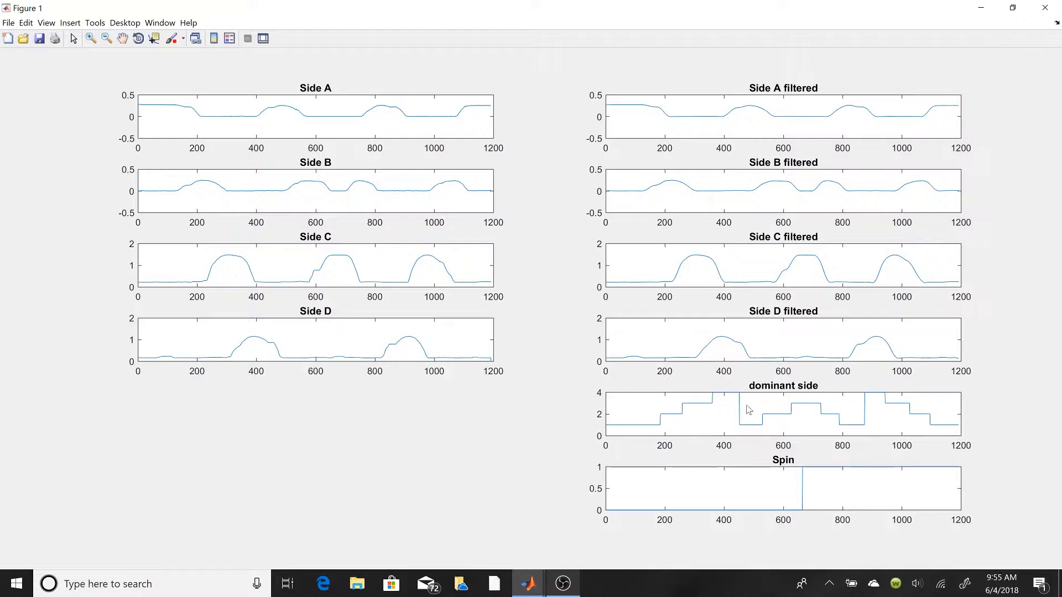
{"action": "mouse_move", "coordinate": [766, 418]}
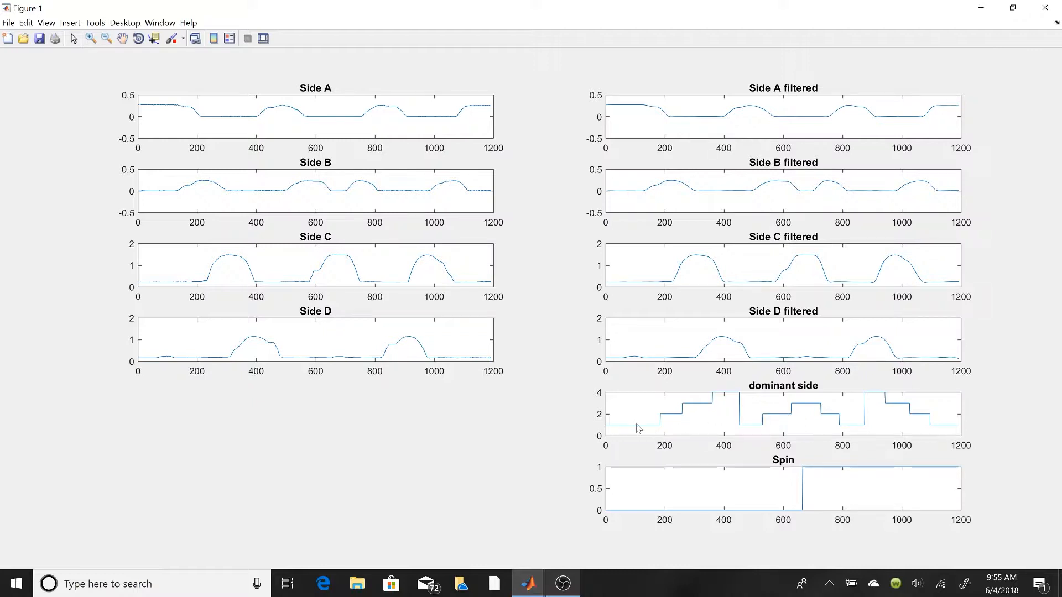
{"action": "mouse_move", "coordinate": [620, 108]}
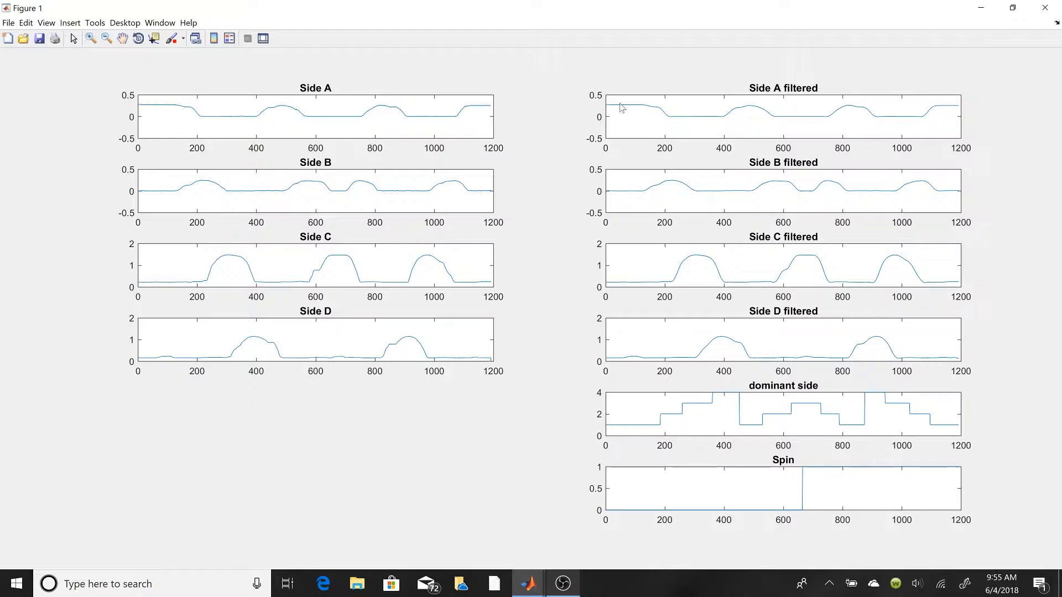
{"action": "mouse_move", "coordinate": [724, 349]}
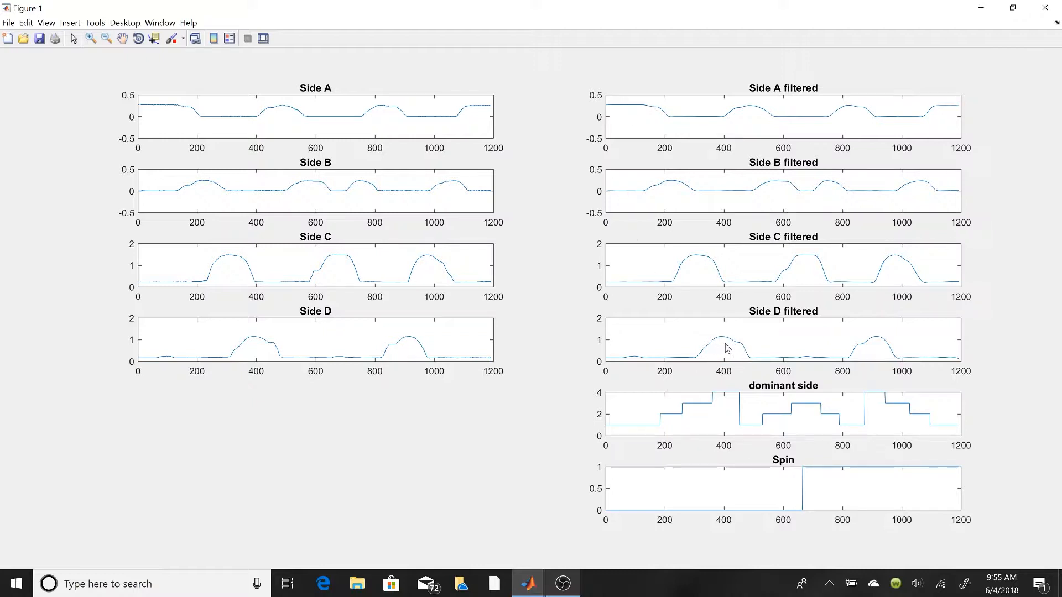
{"action": "mouse_move", "coordinate": [723, 399]}
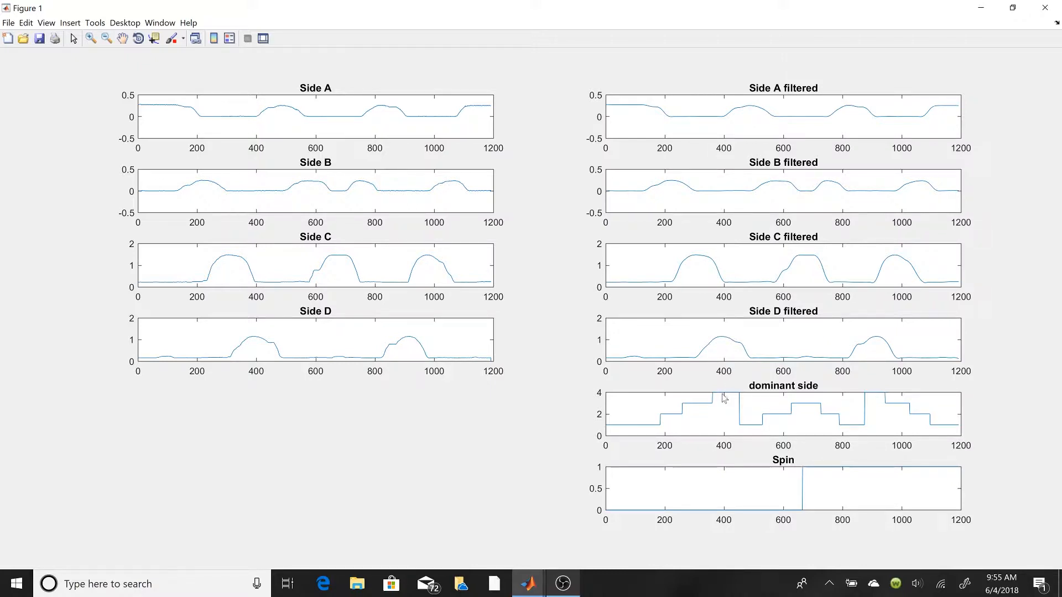
{"action": "mouse_move", "coordinate": [917, 402]}
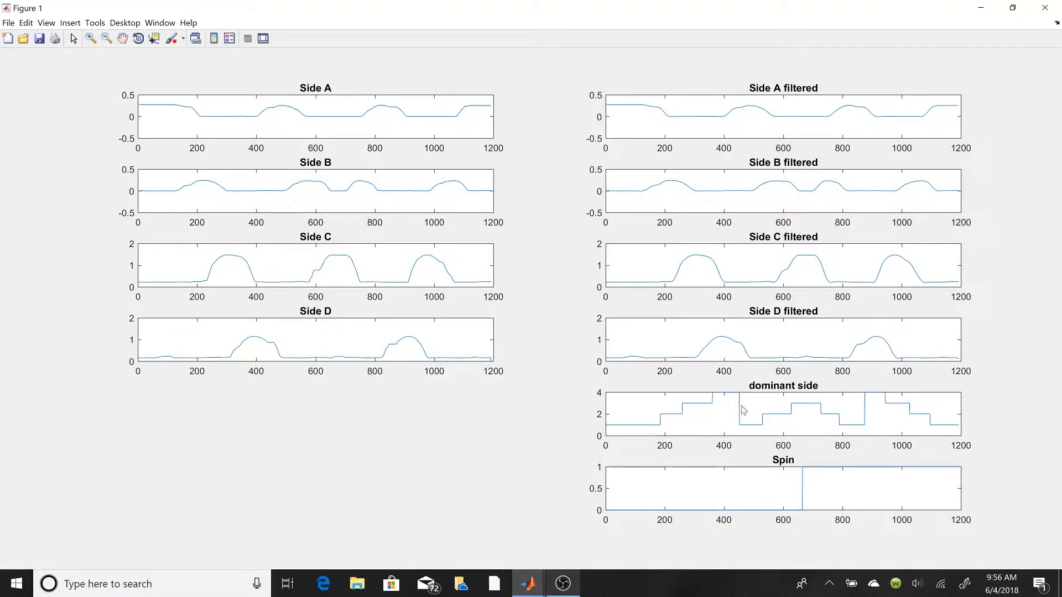
{"action": "mouse_move", "coordinate": [846, 426]}
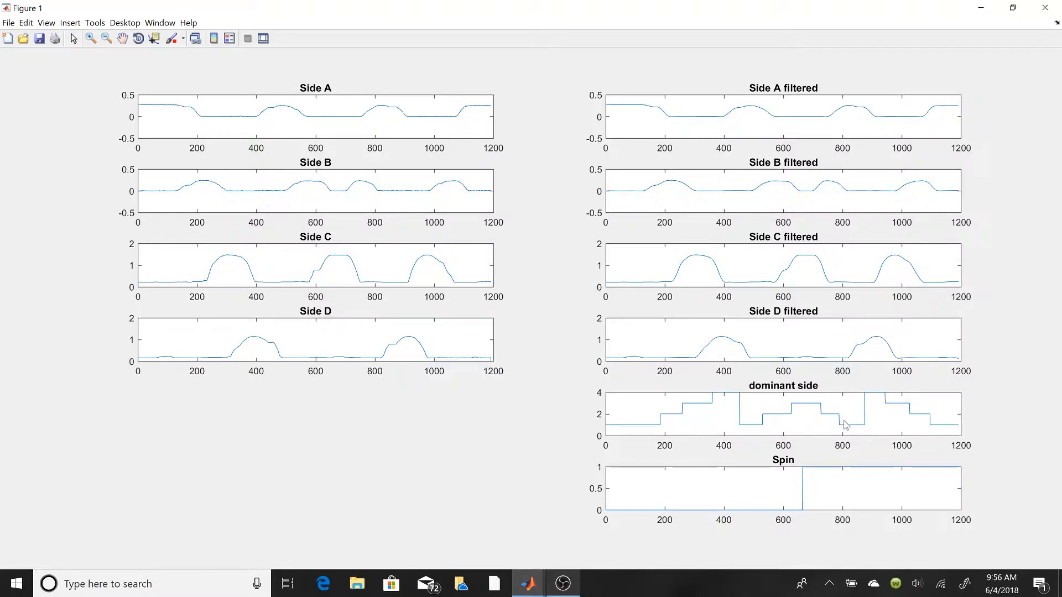
{"action": "mouse_move", "coordinate": [811, 180]}
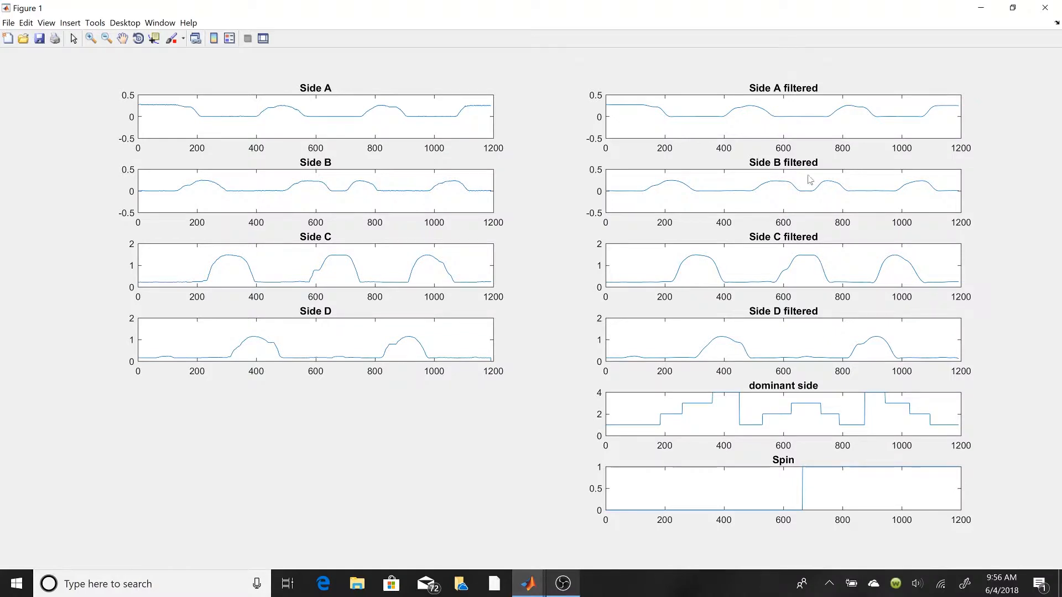
{"action": "mouse_move", "coordinate": [787, 500]}
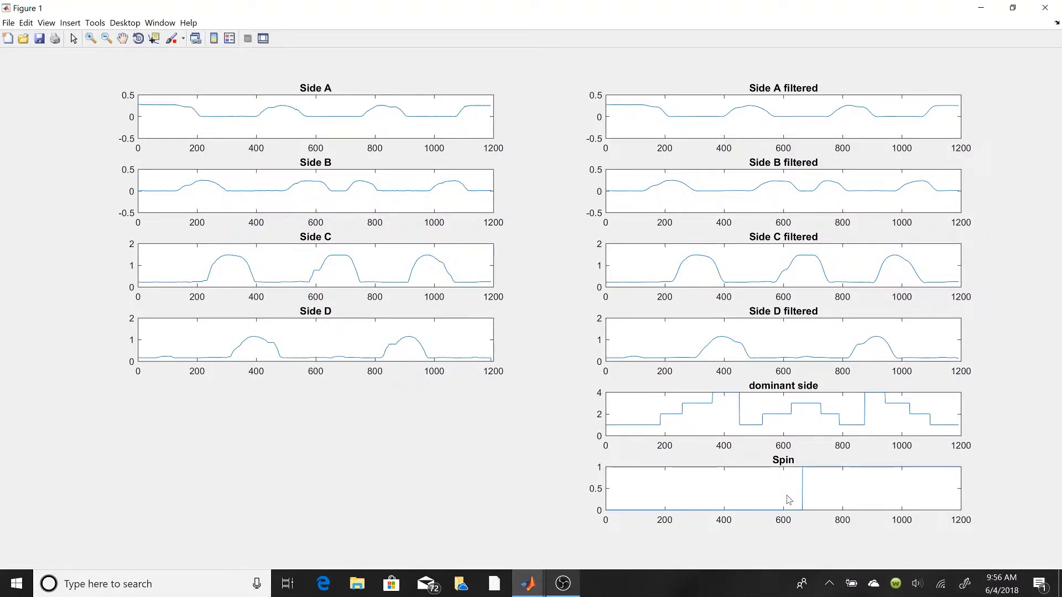
{"action": "mouse_move", "coordinate": [649, 511]}
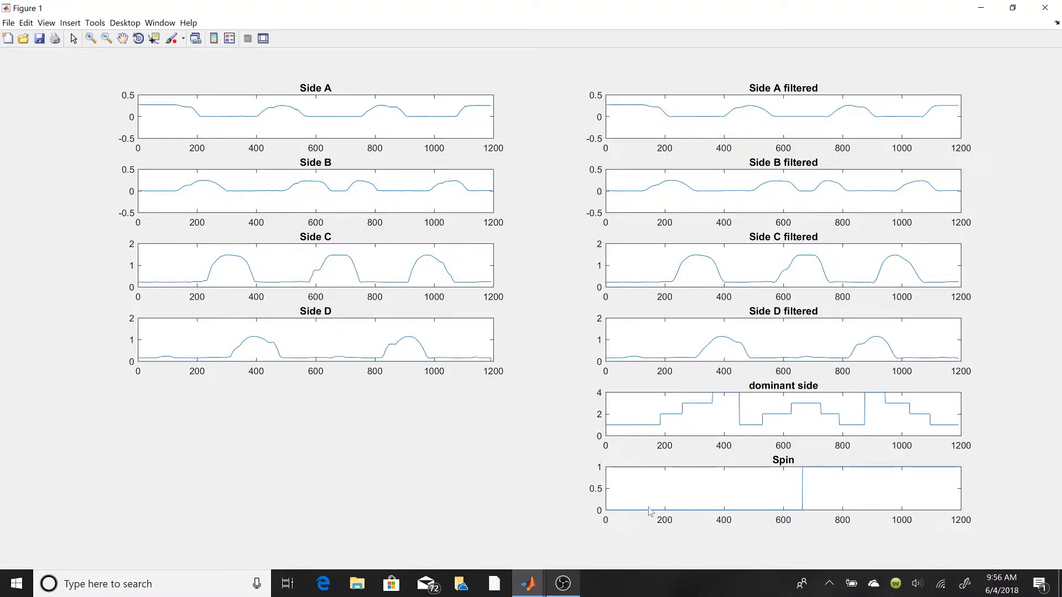
{"action": "mouse_move", "coordinate": [796, 517]}
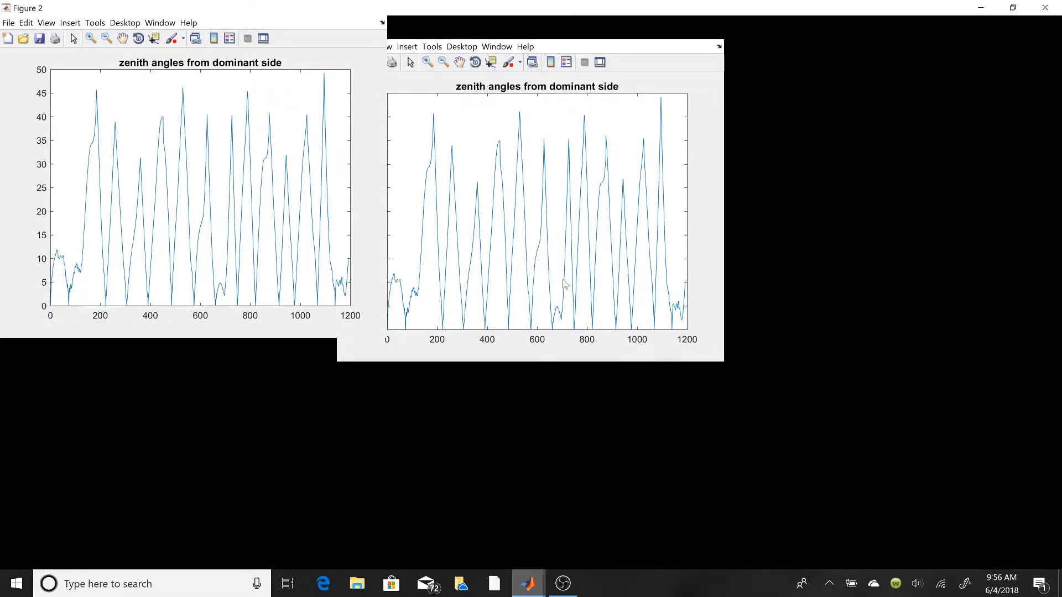
Step: Maximize the Figure 2 window showing zenith angles from the dominant side
{"action": "left_click", "coordinate": [1012, 7]}
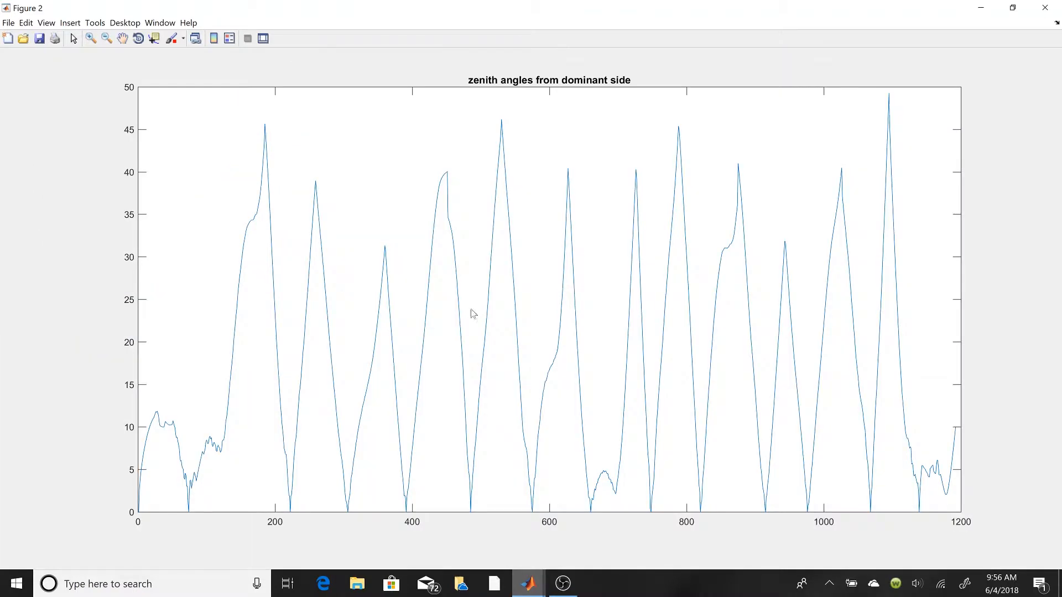
{"action": "mouse_move", "coordinate": [503, 343]}
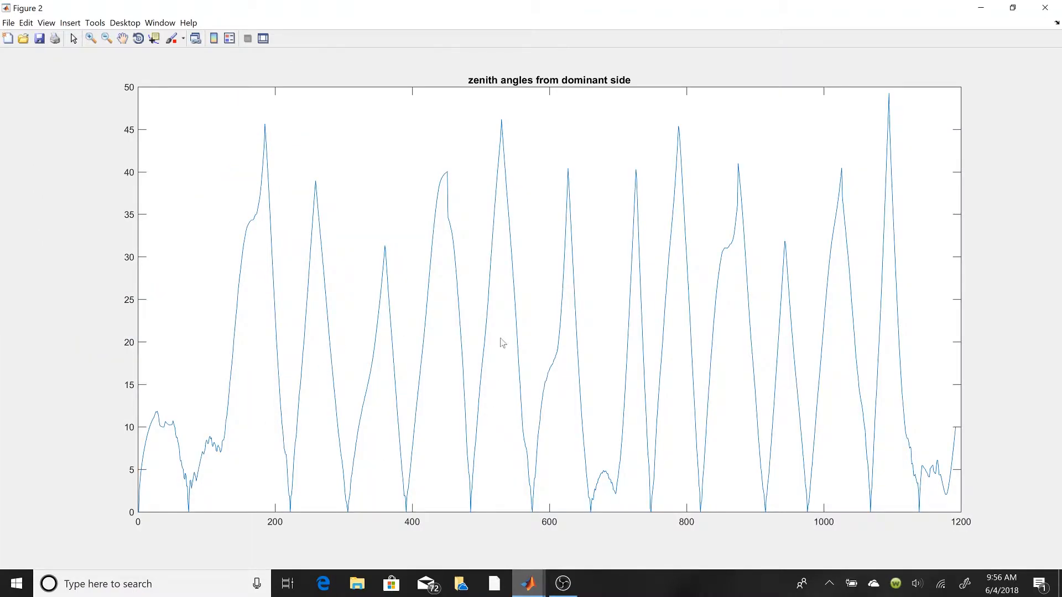
{"action": "mouse_move", "coordinate": [748, 306]}
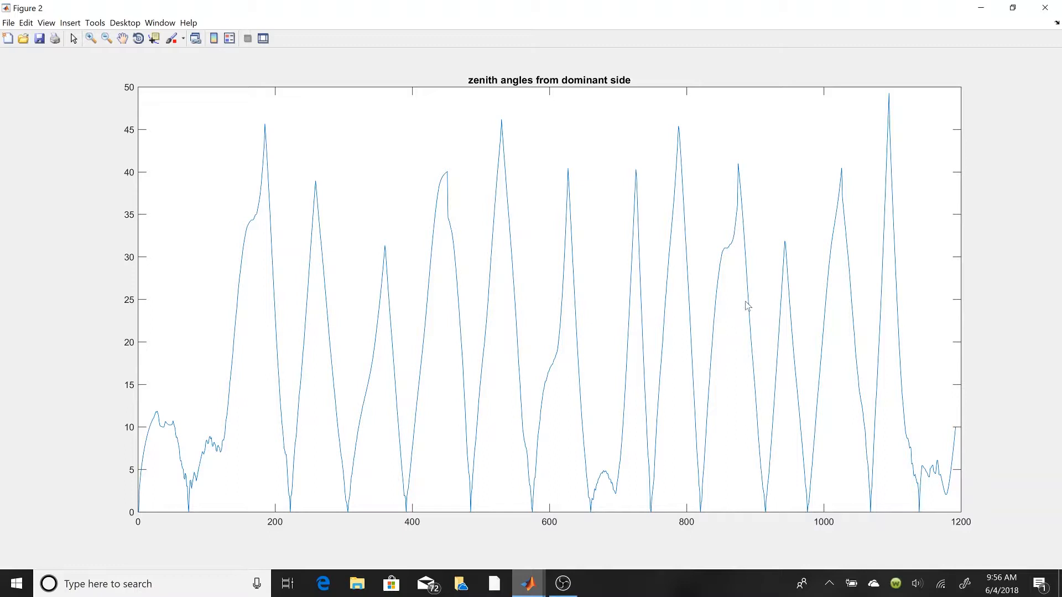
{"action": "mouse_move", "coordinate": [423, 256]}
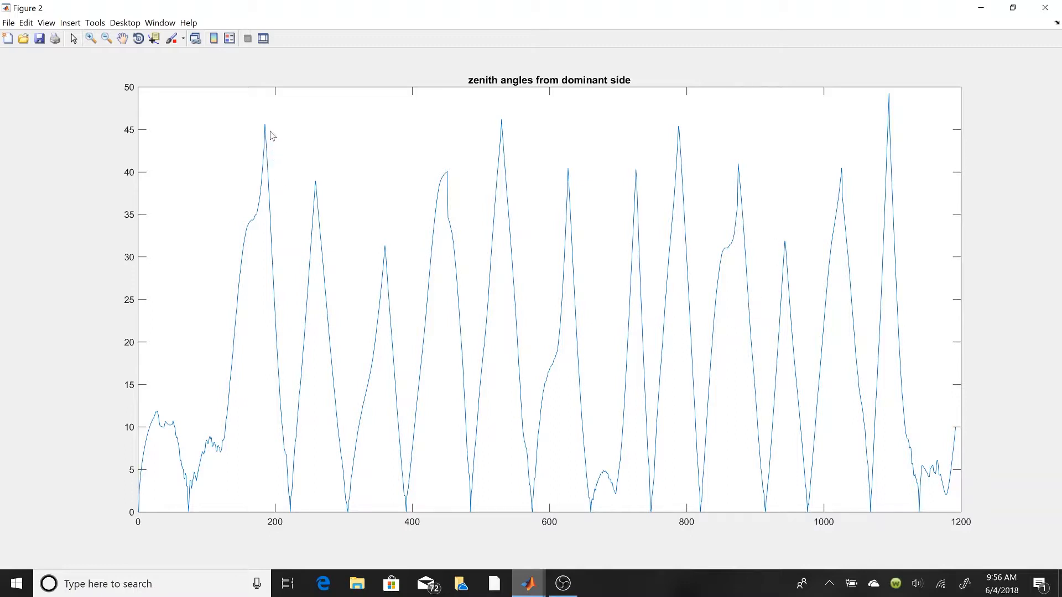
{"action": "mouse_move", "coordinate": [379, 159]}
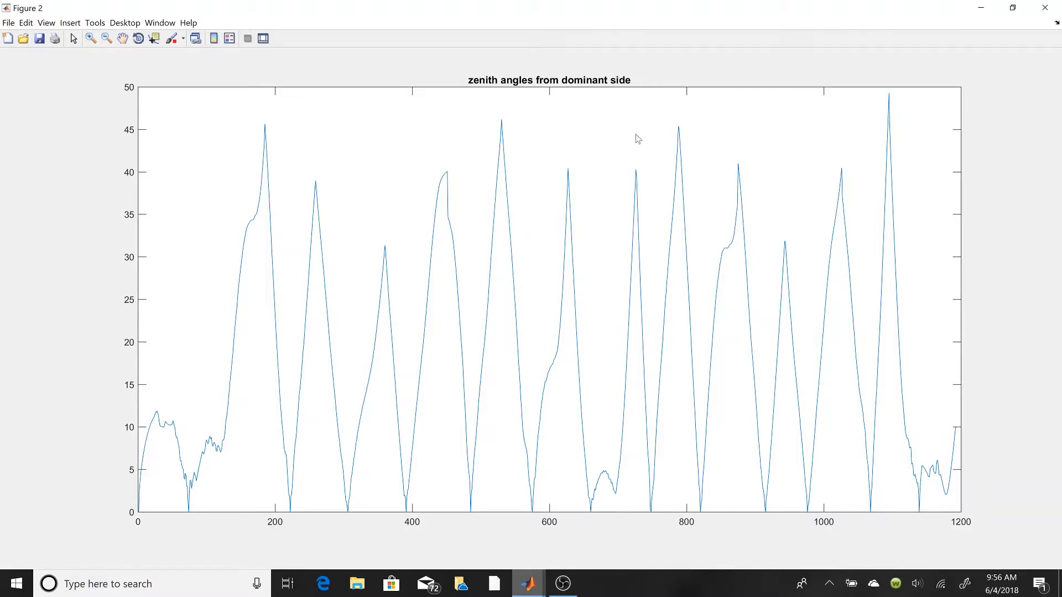
{"action": "mouse_move", "coordinate": [586, 131]}
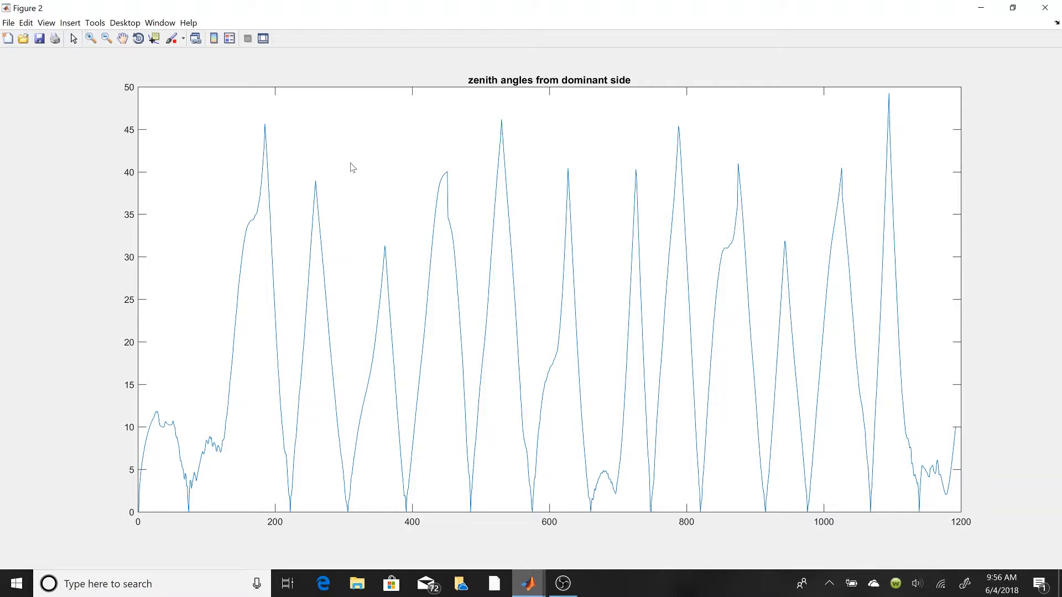
{"action": "mouse_move", "coordinate": [314, 177]}
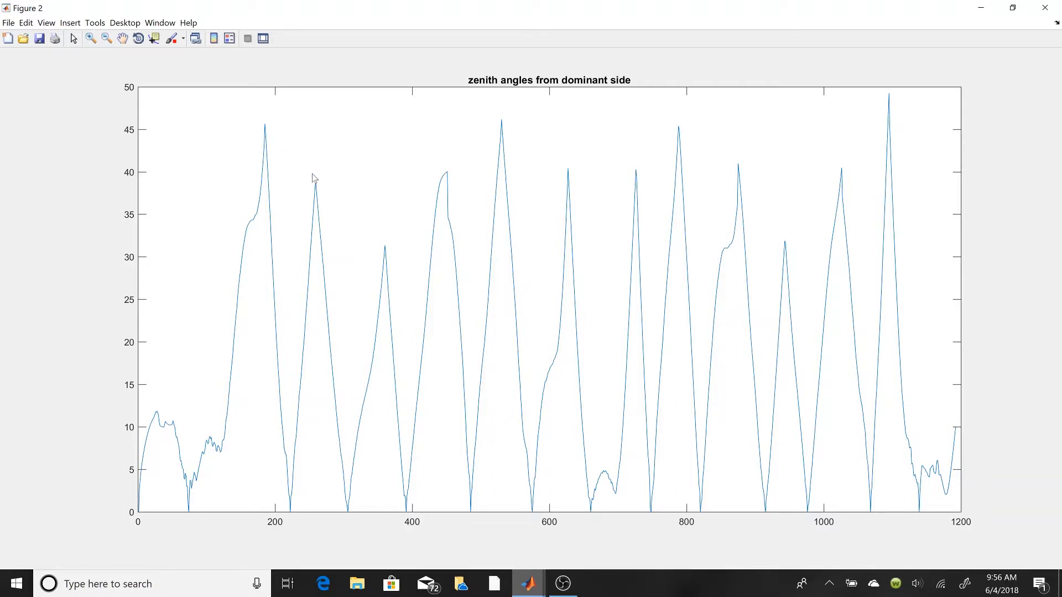
{"action": "mouse_move", "coordinate": [420, 450]}
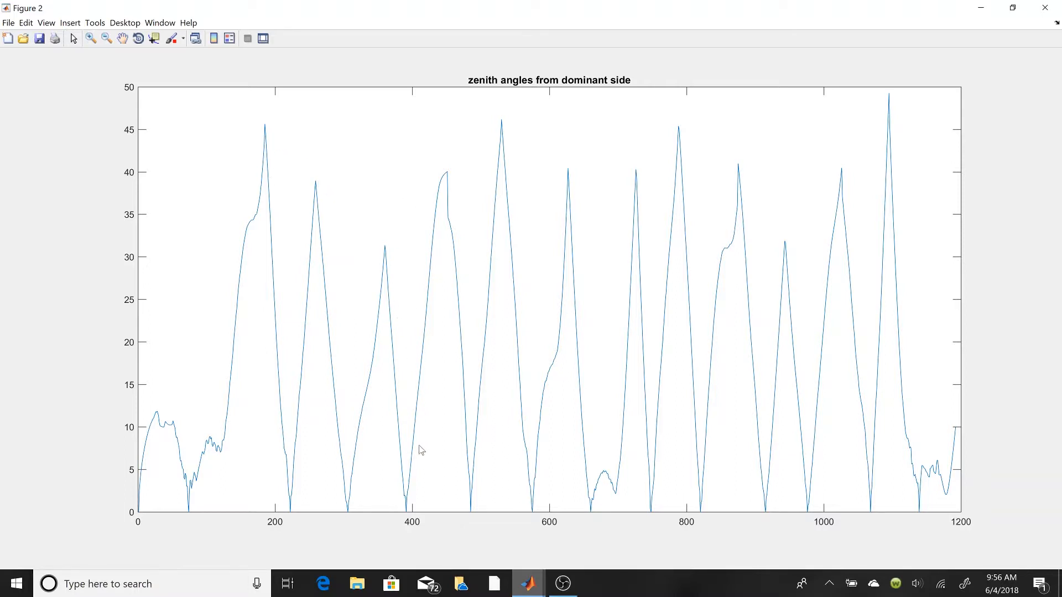
{"action": "mouse_move", "coordinate": [528, 584]}
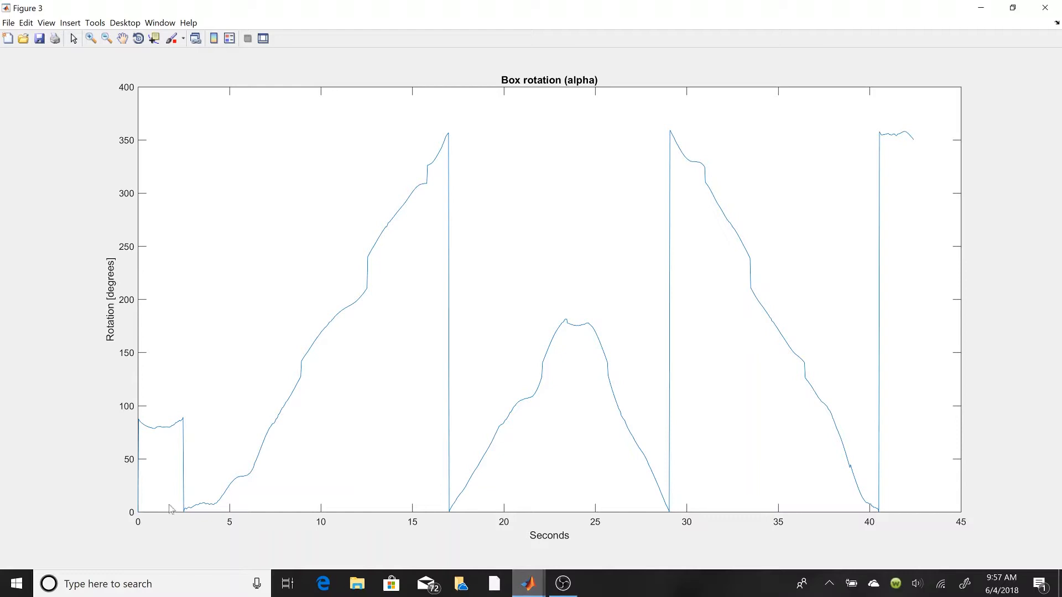
{"action": "mouse_move", "coordinate": [175, 210]}
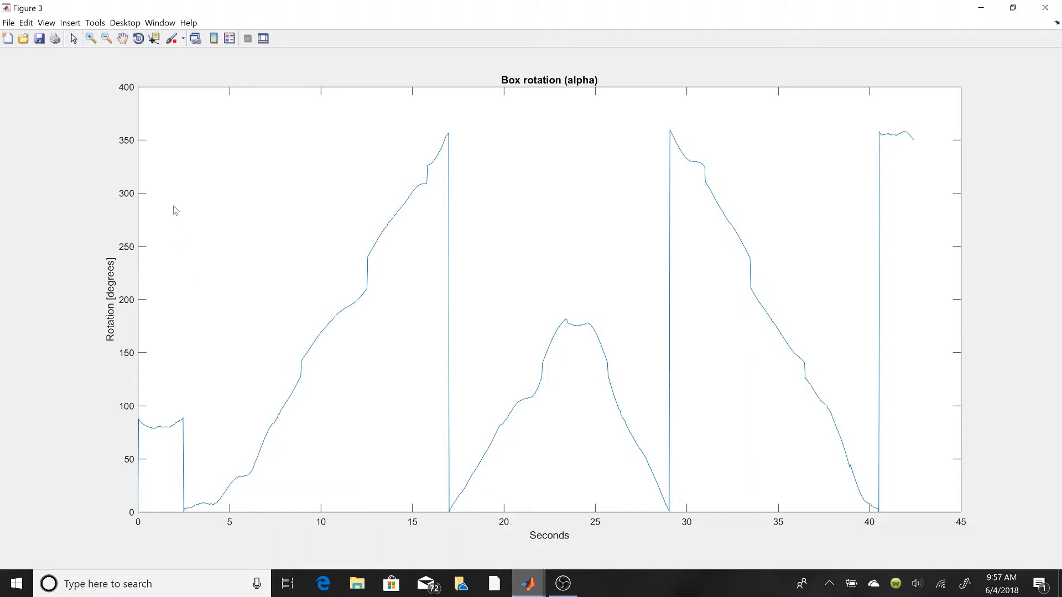
{"action": "mouse_move", "coordinate": [235, 147]}
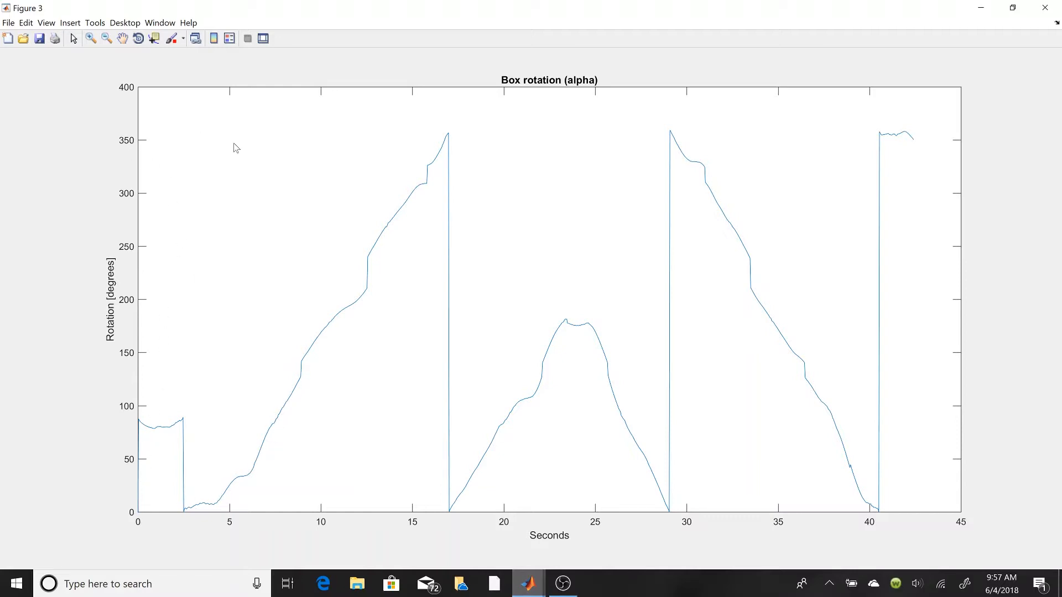
{"action": "mouse_move", "coordinate": [399, 234]}
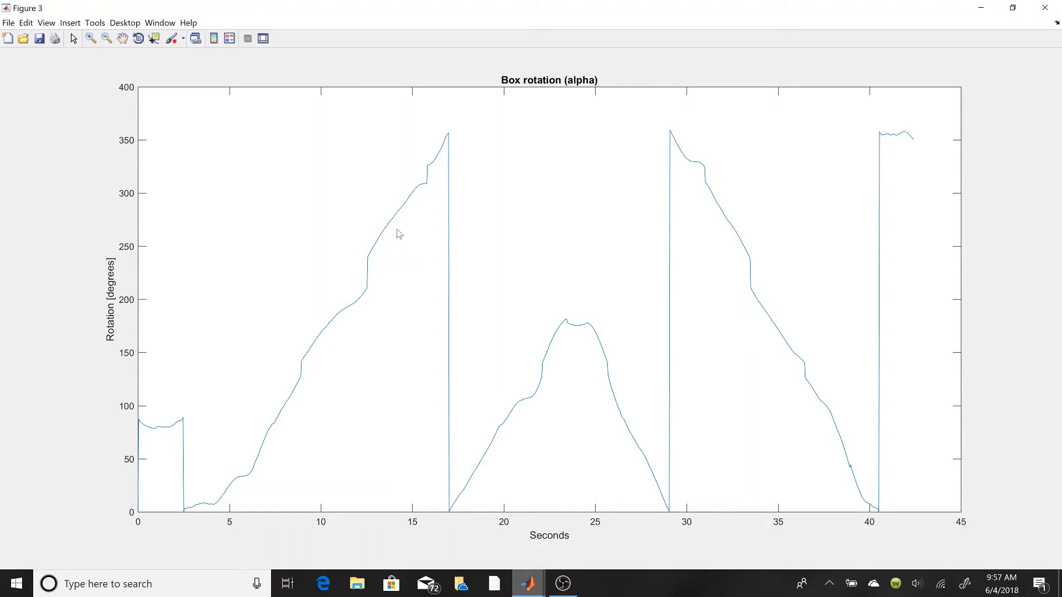
{"action": "mouse_move", "coordinate": [452, 142]}
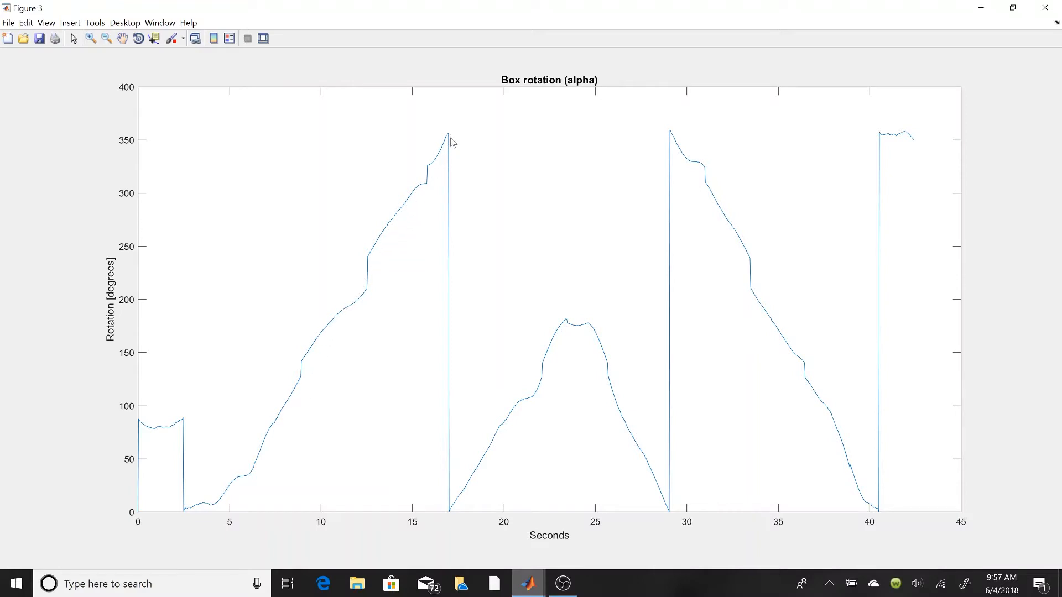
{"action": "mouse_move", "coordinate": [561, 344]}
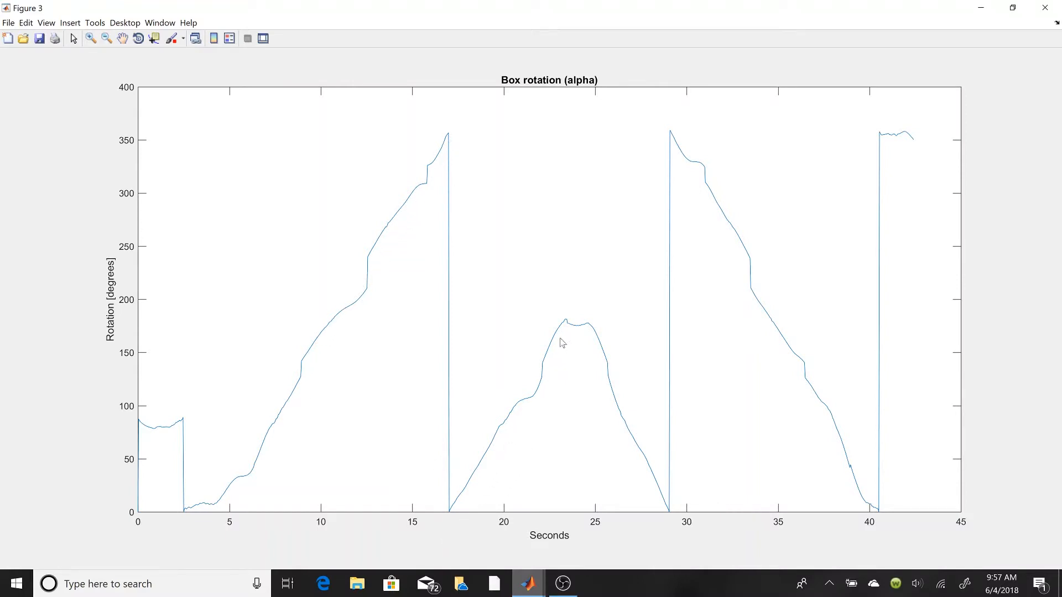
{"action": "mouse_move", "coordinate": [568, 425]}
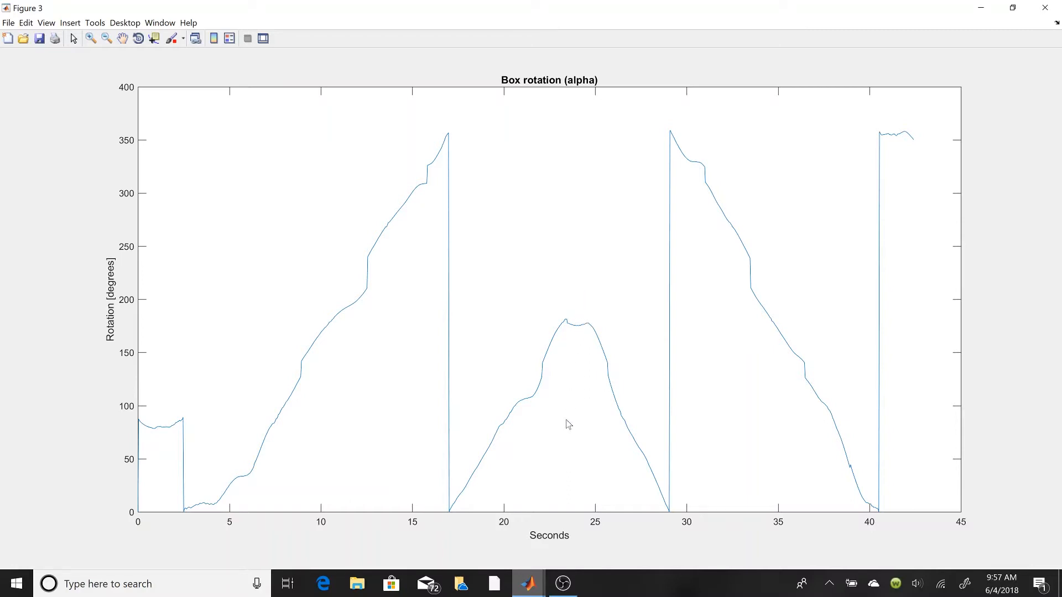
{"action": "mouse_move", "coordinate": [670, 511]}
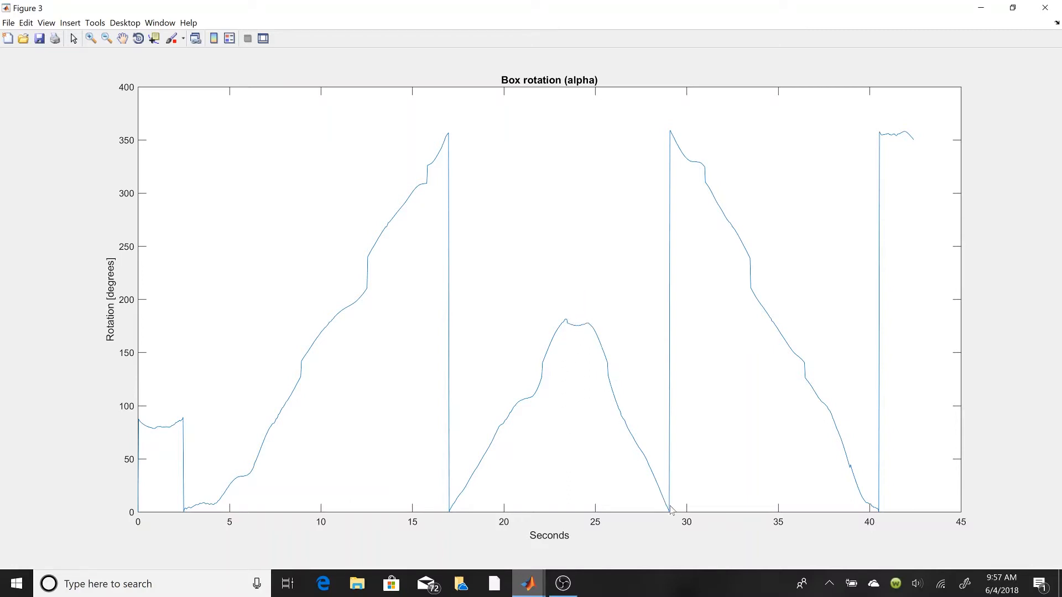
{"action": "mouse_move", "coordinate": [667, 210]}
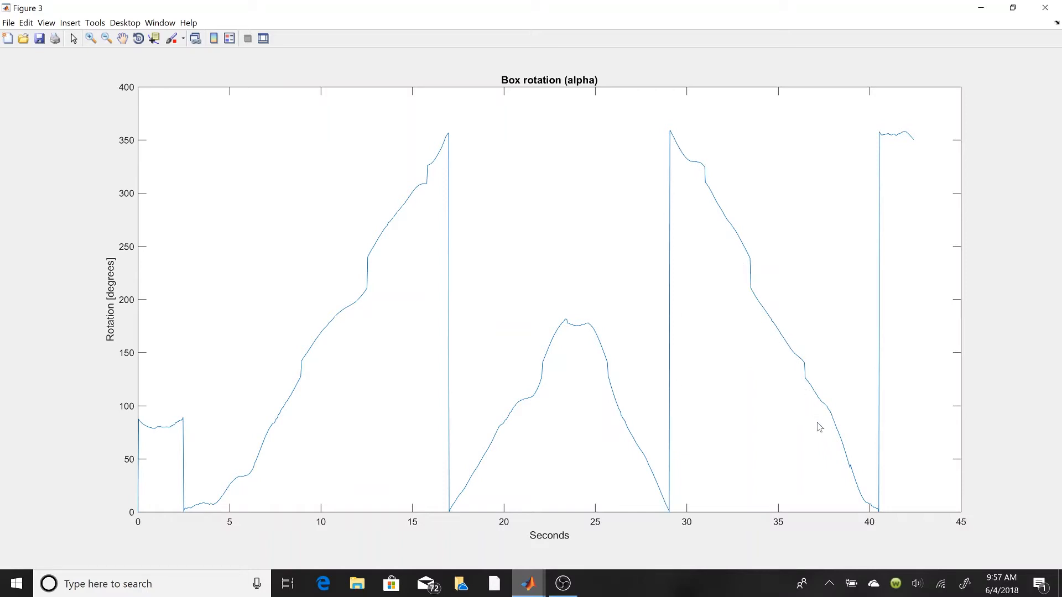
{"action": "mouse_move", "coordinate": [893, 134]}
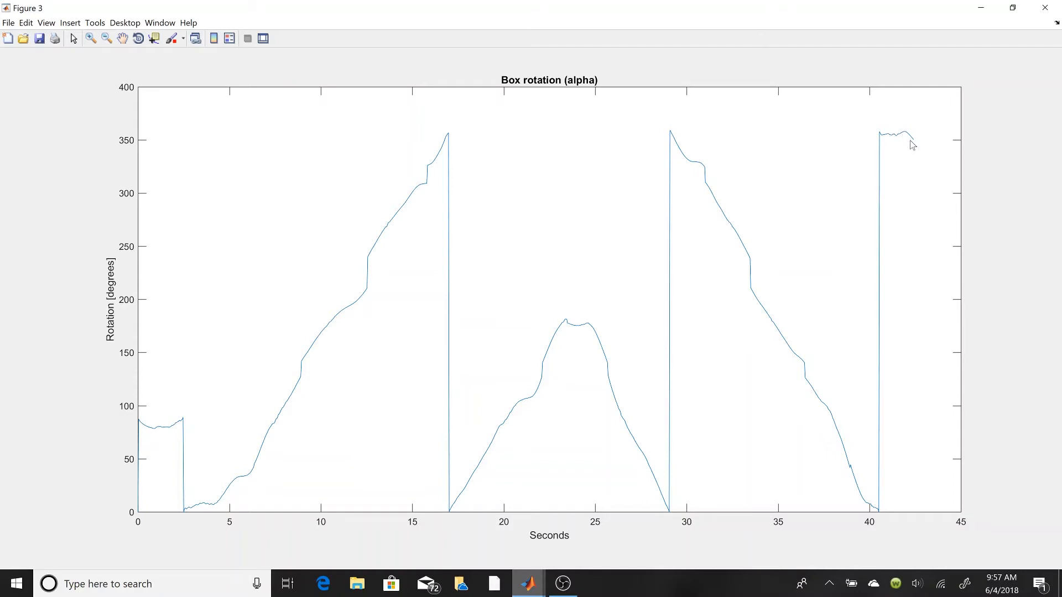
{"action": "mouse_move", "coordinate": [440, 388]}
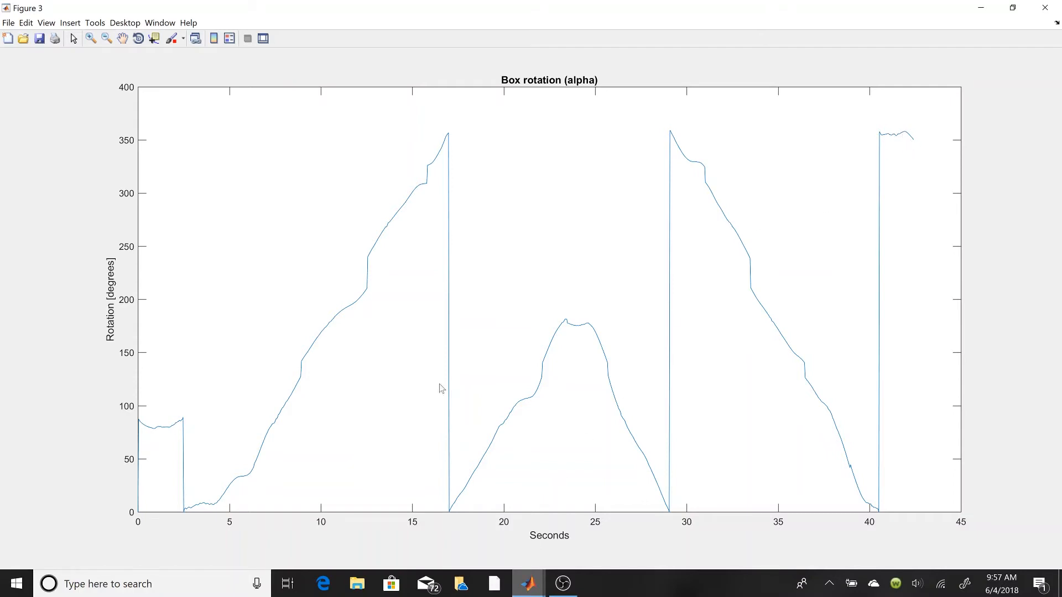
{"action": "mouse_move", "coordinate": [531, 584]}
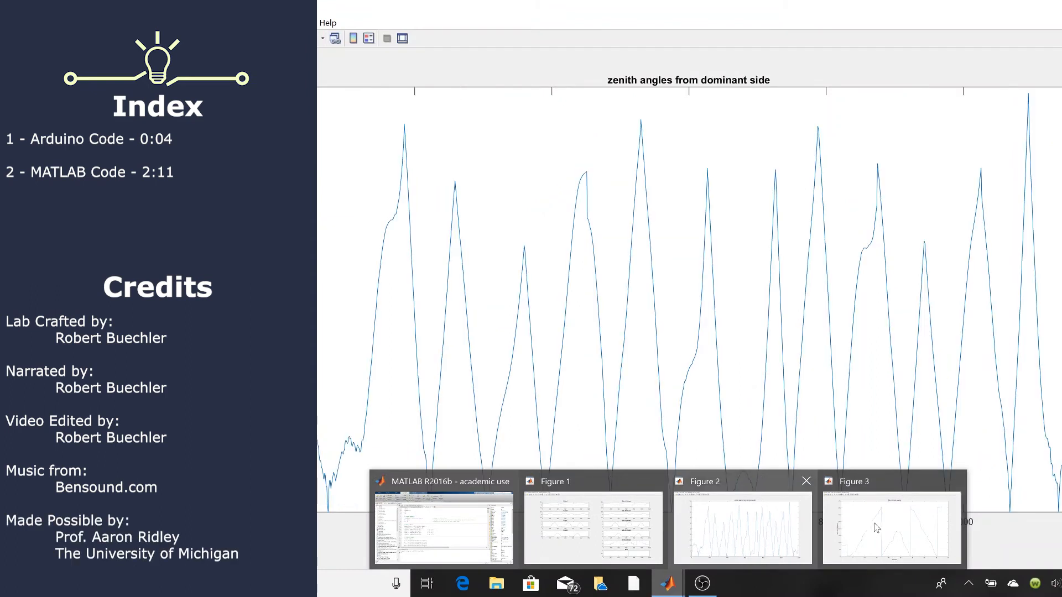
{"action": "left_click", "coordinate": [890, 528]}
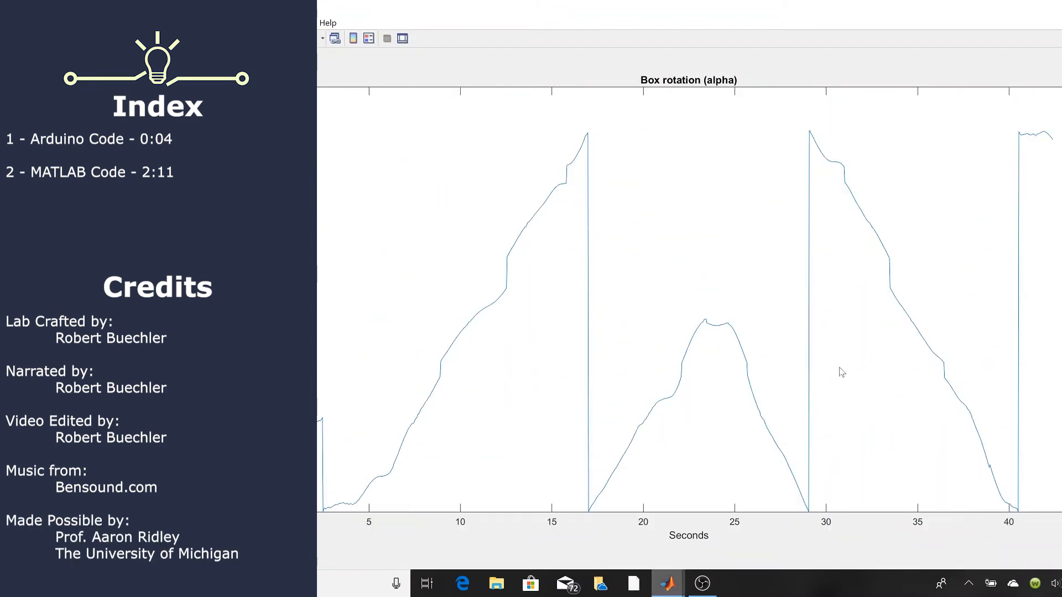